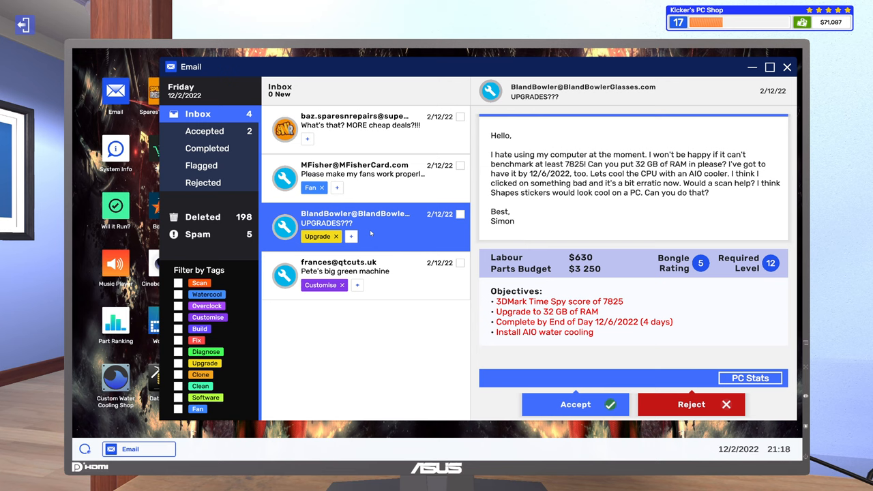
pyautogui.moveTo(579, 236)
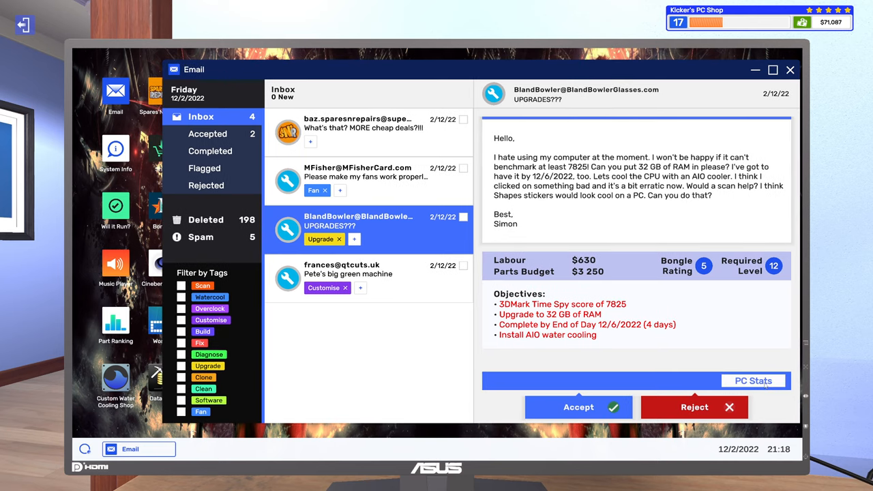
# - Review the client's PC components, accept the upgrade job and reopen its component list
pyautogui.click(753, 381)
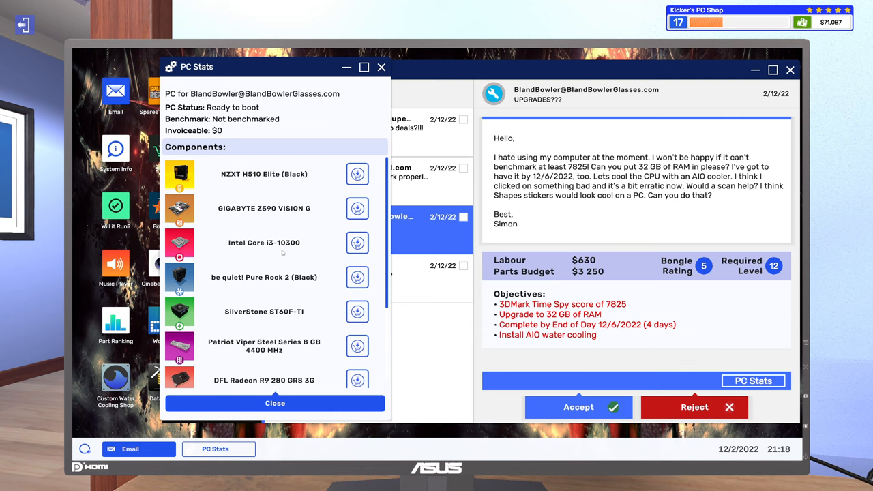
pyautogui.scroll(-3)
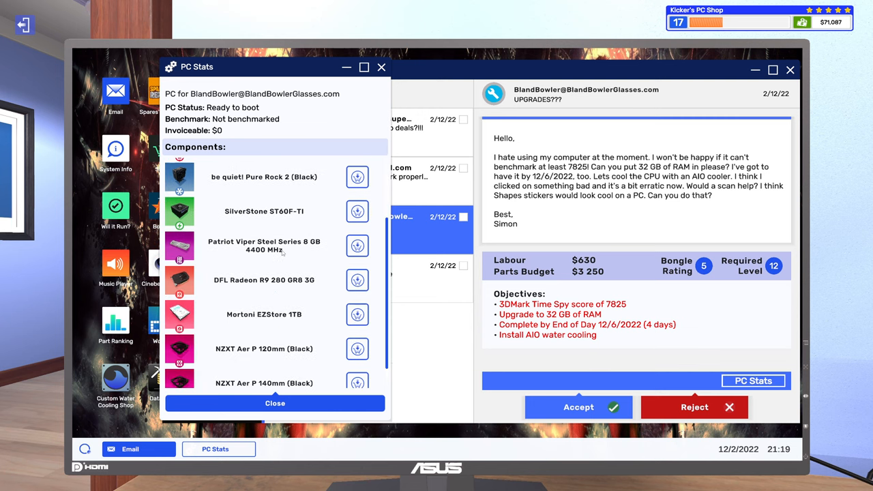
pyautogui.moveTo(271, 295)
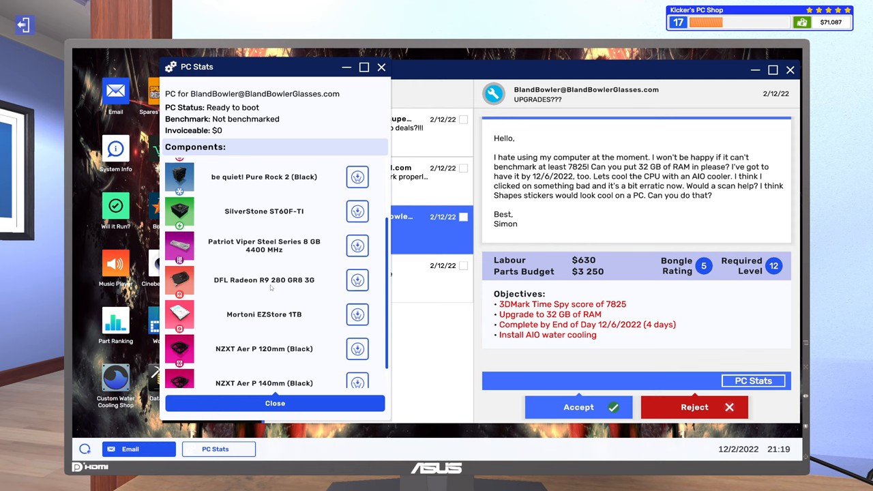
pyautogui.click(358, 246)
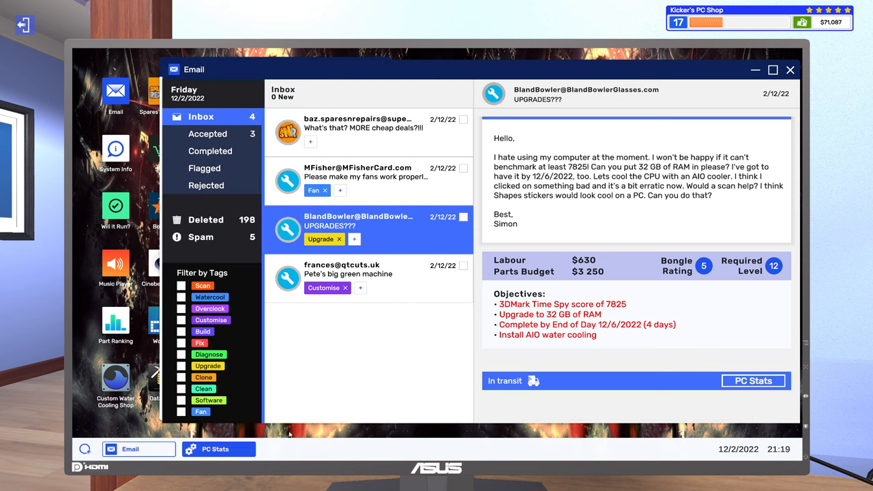
pyautogui.click(753, 380)
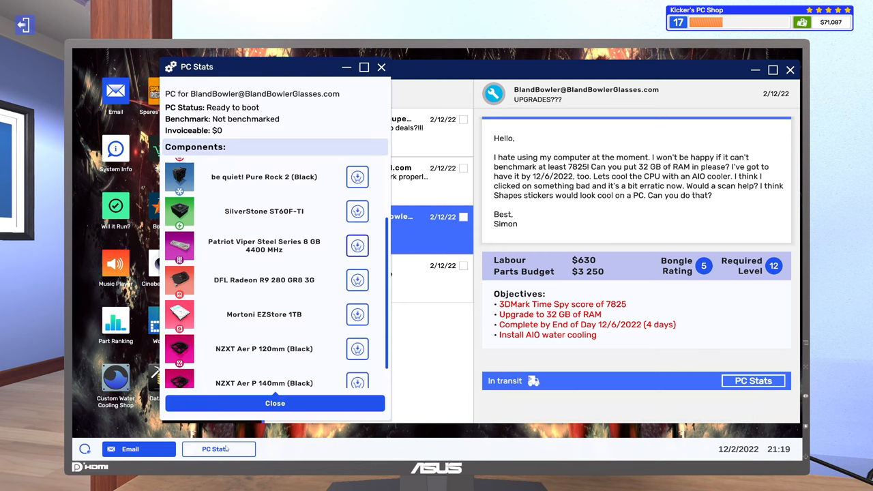
# - Add three Patriot Viper Steel Series 8 GB RAM sticks to the basket linked to the upgrade job
pyautogui.click(358, 246)
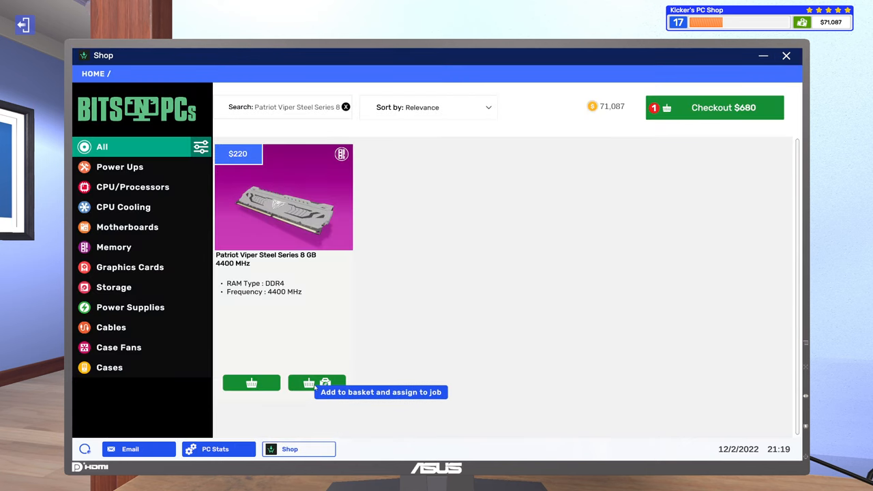
pyautogui.click(317, 382)
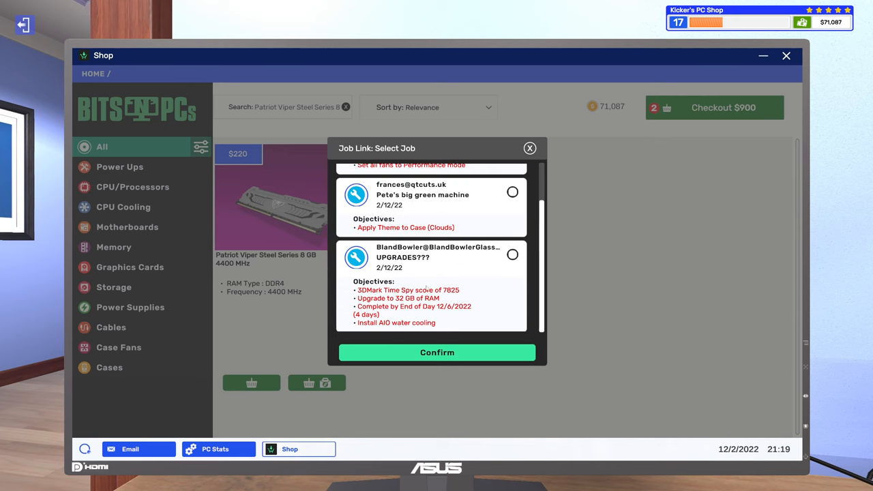
pyautogui.click(513, 255)
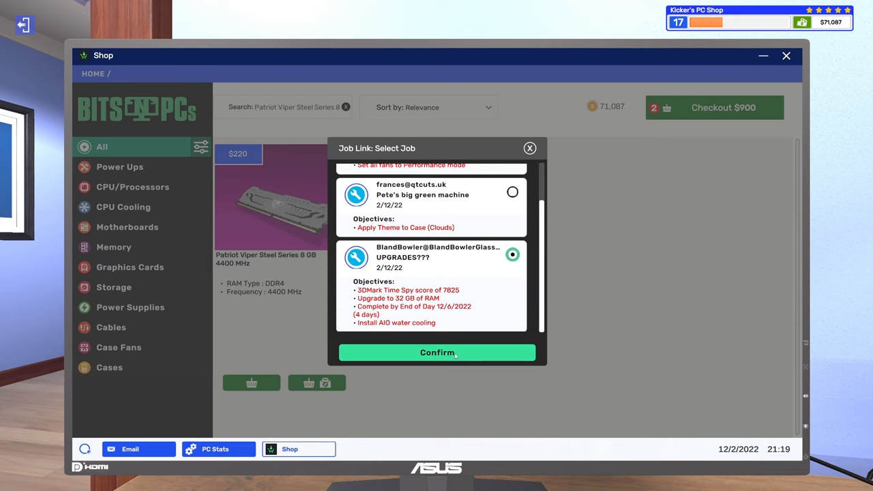
pyautogui.click(437, 352)
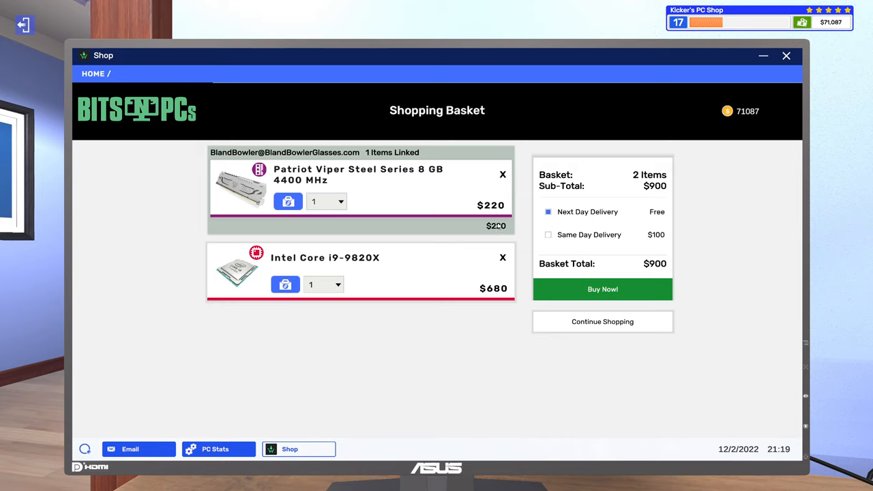
pyautogui.click(340, 202)
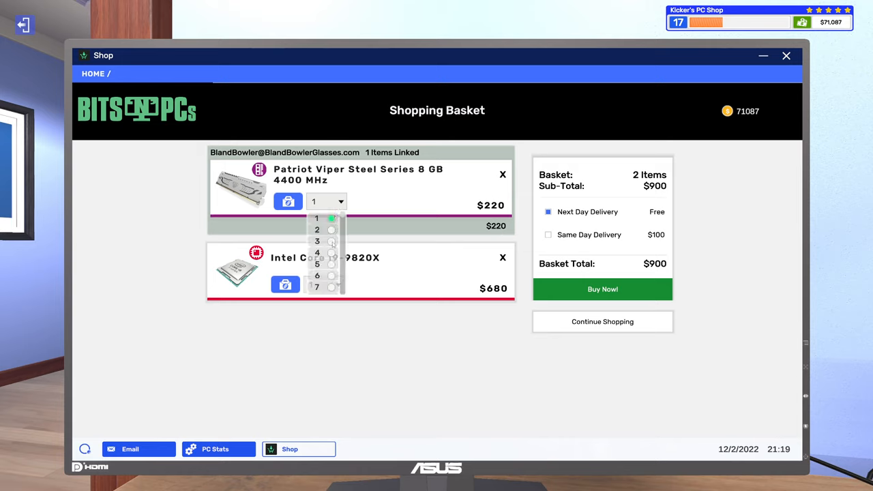
pyautogui.click(317, 240)
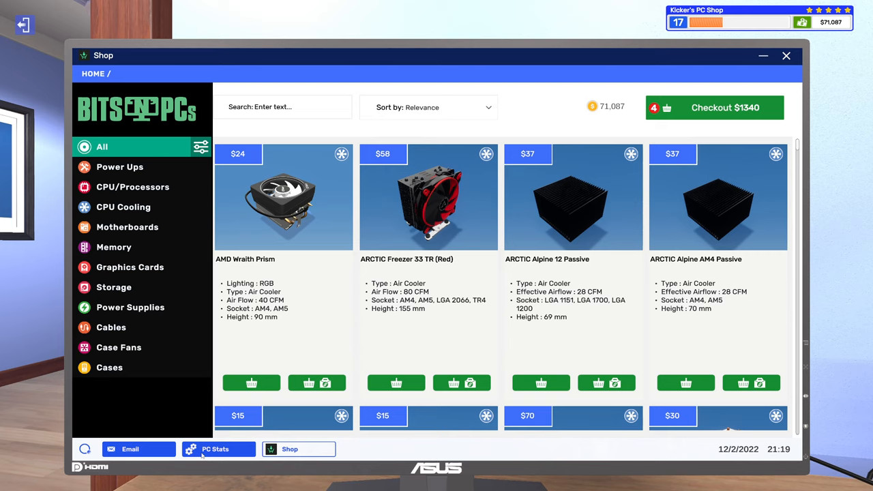
# - Check the job PC's parts, then filter processors to LGA 1200 socket only
pyautogui.click(218, 449)
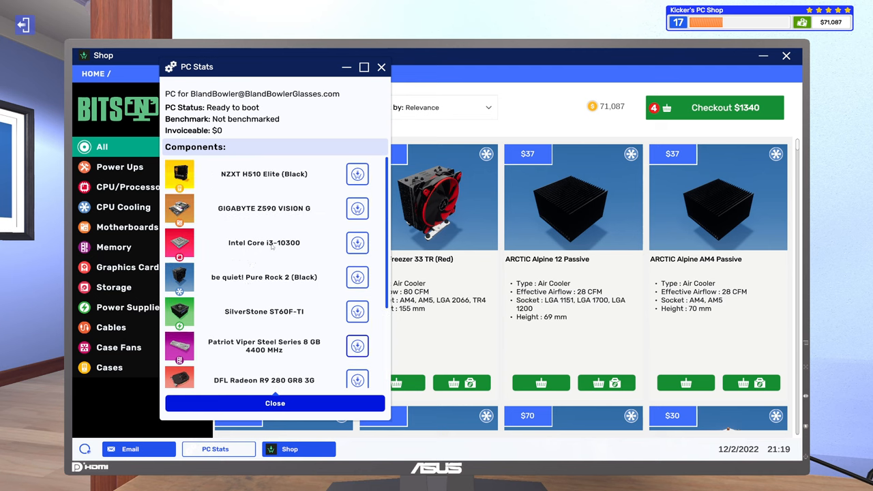
pyautogui.click(275, 404)
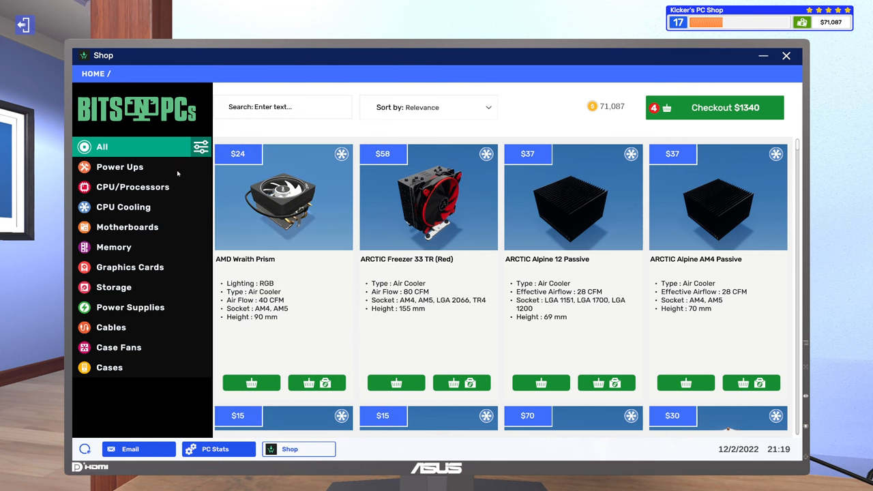
pyautogui.click(132, 185)
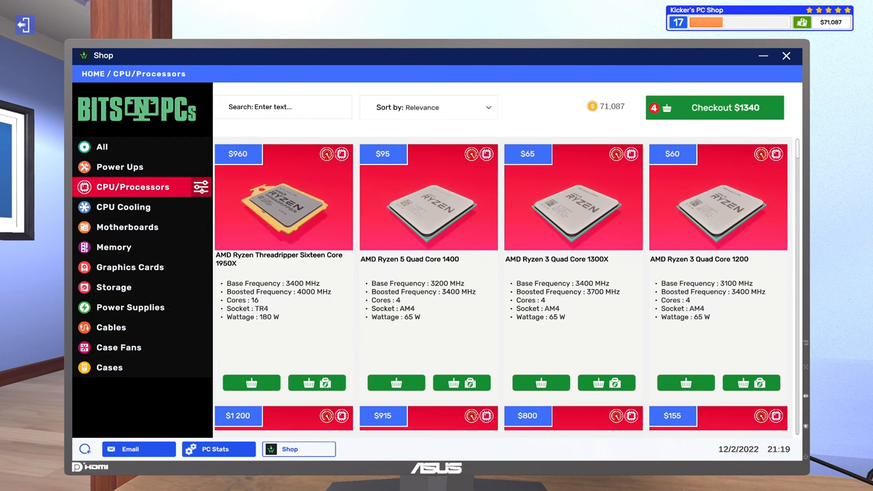
pyautogui.click(201, 187)
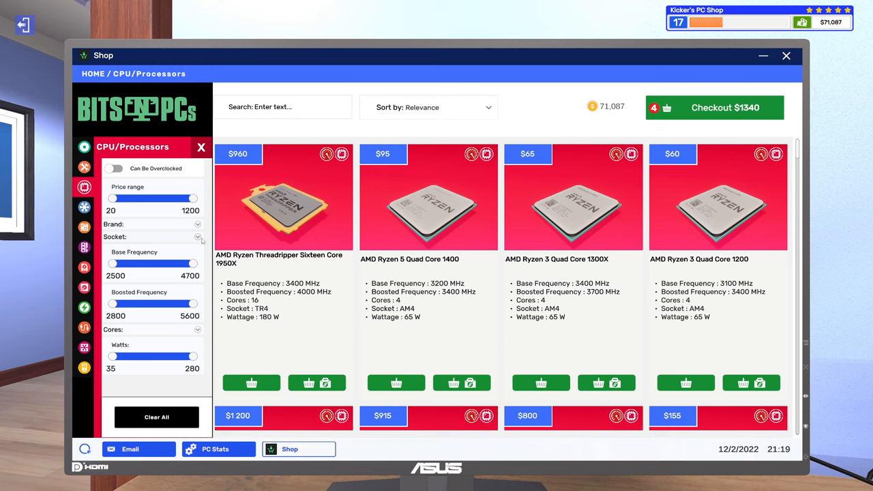
pyautogui.click(198, 237)
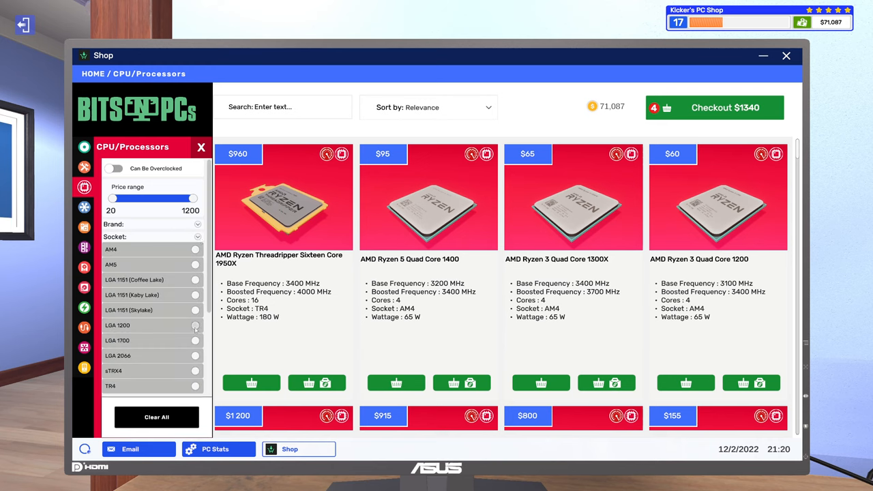
pyautogui.click(195, 325)
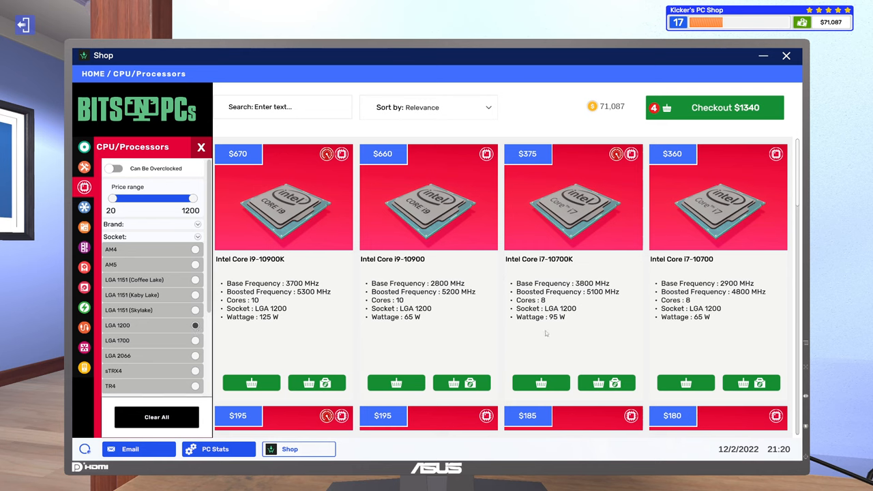
# - Add the Intel Core i7-10700K to the basket linked to the upgrade job
pyautogui.click(606, 382)
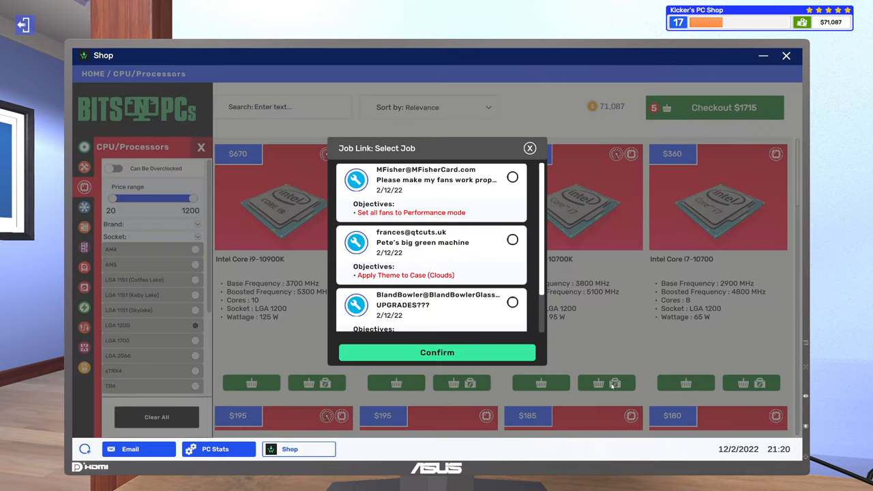
pyautogui.scroll(-3)
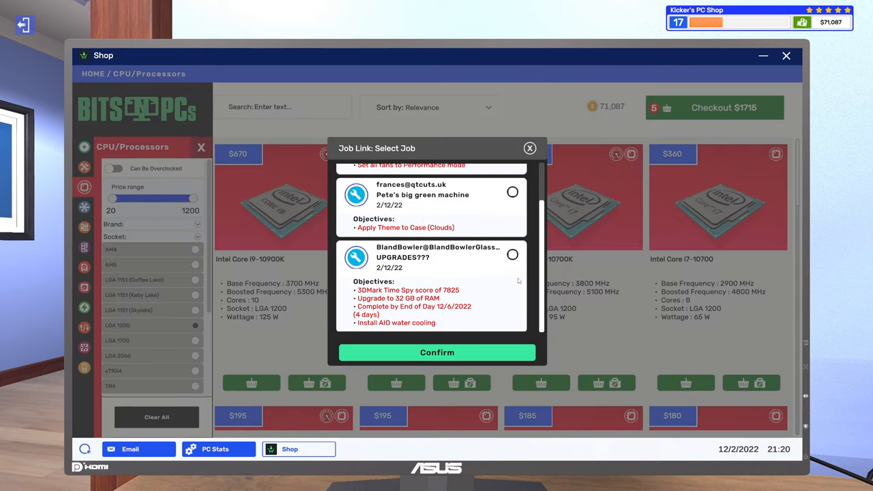
pyautogui.click(513, 255)
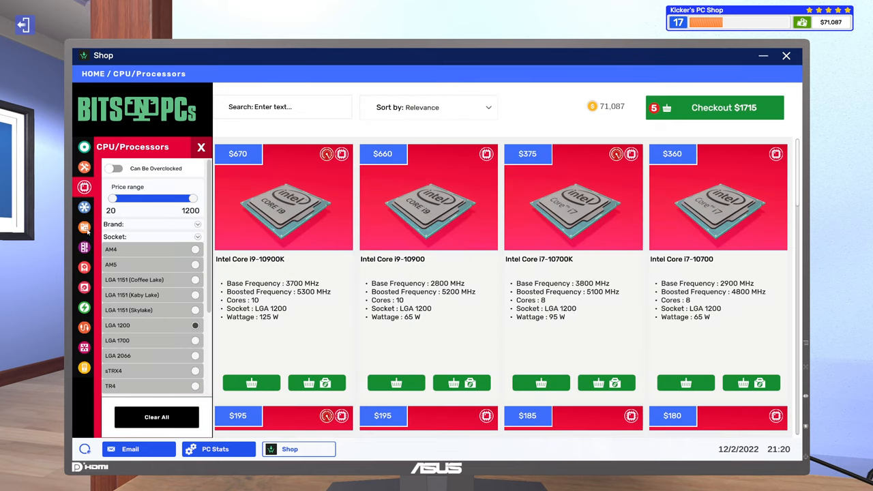
# - Browse graphics cards sorted by price, highest first
pyautogui.click(85, 227)
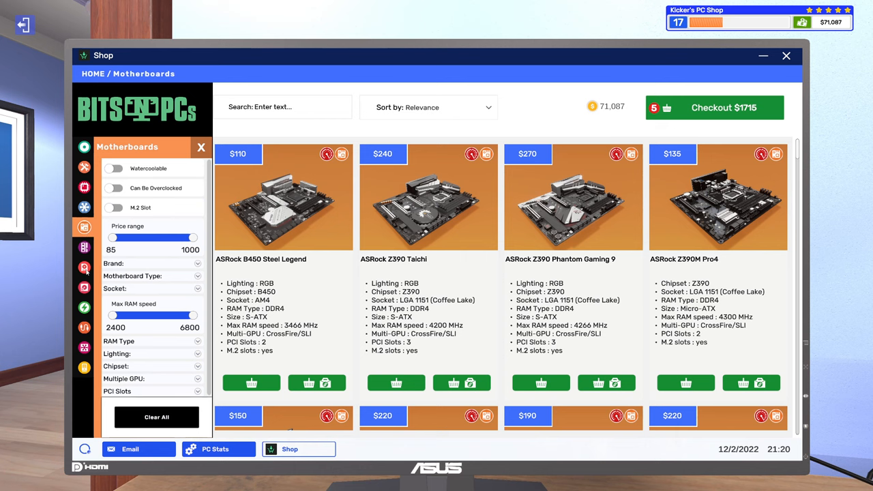
pyautogui.click(85, 266)
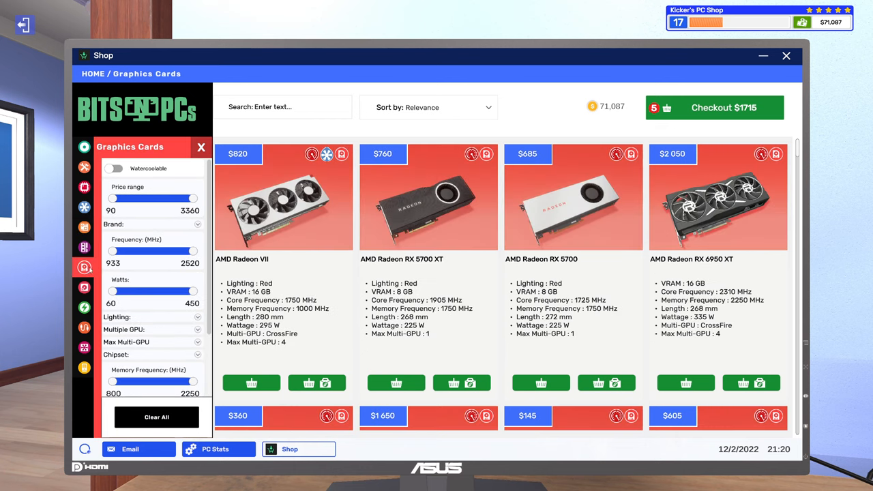
pyautogui.click(429, 107)
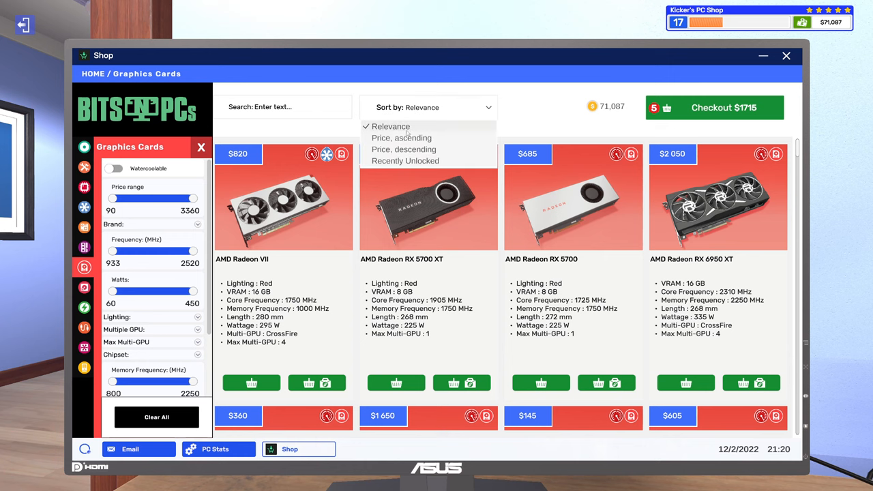
pyautogui.click(404, 149)
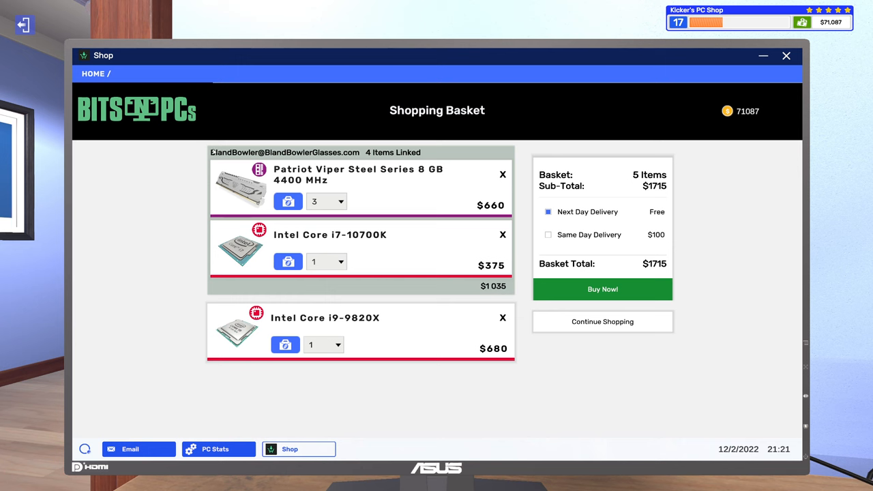
pyautogui.click(130, 266)
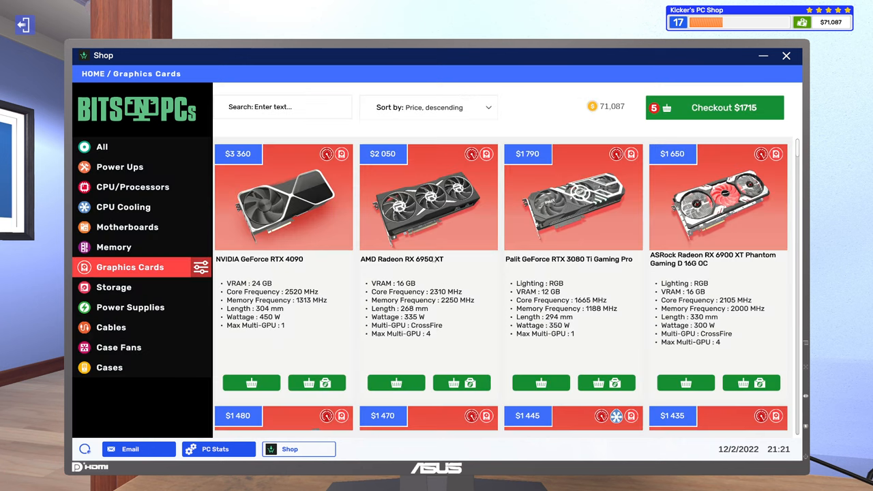
pyautogui.moveTo(426, 243)
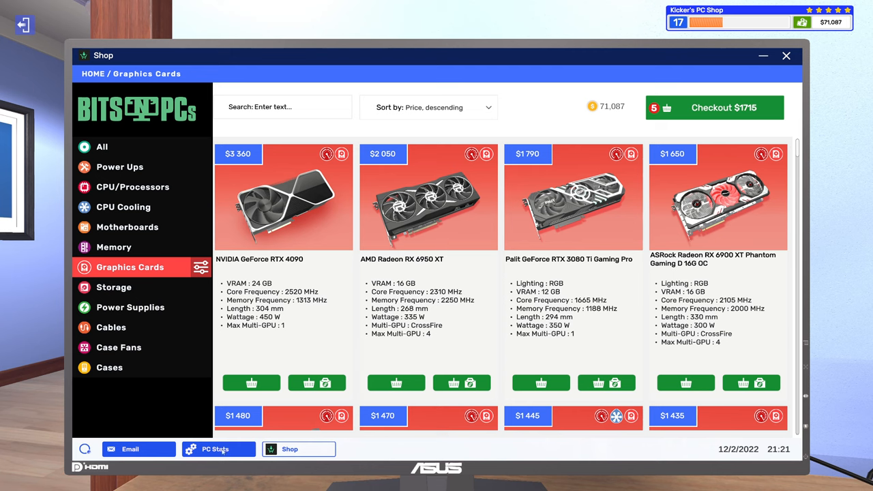
# - Review the upgrade job email and PC stats, then open the Part Ranking benchmark list
pyautogui.click(129, 449)
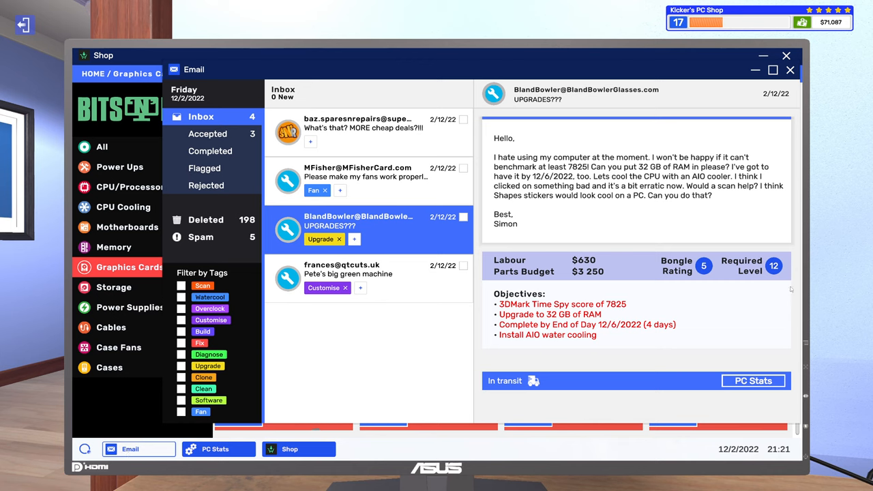
pyautogui.moveTo(589, 273)
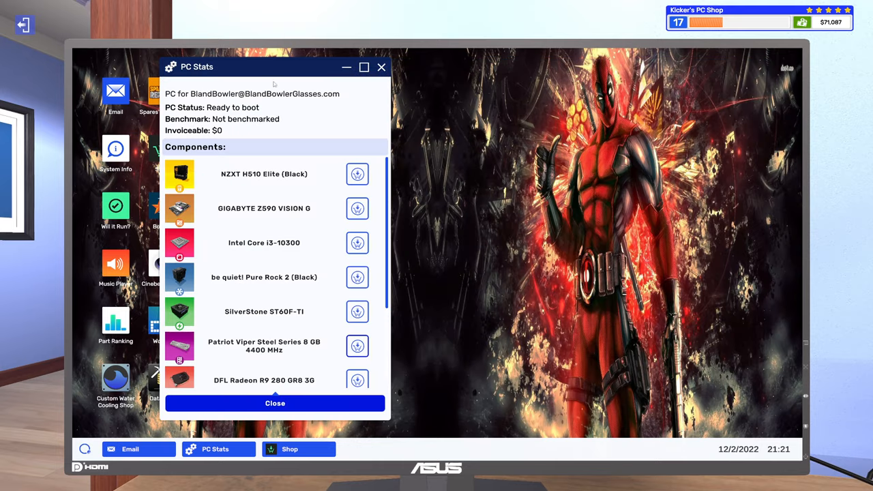
pyautogui.click(275, 404)
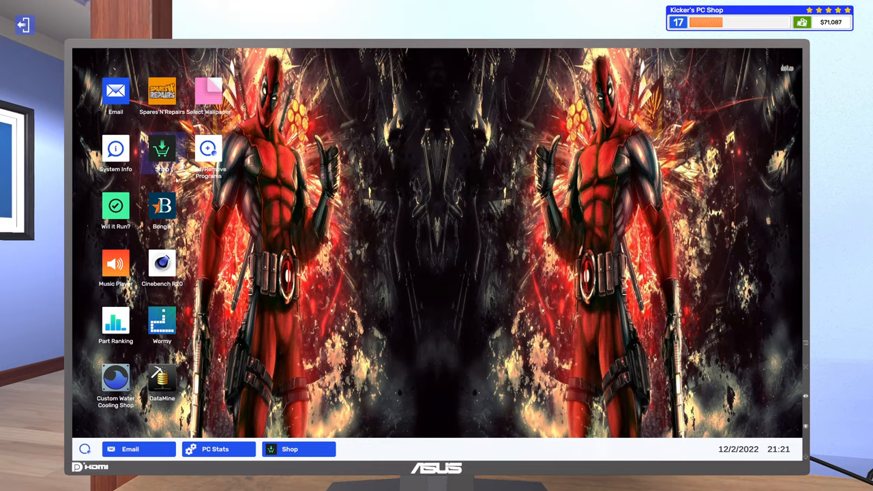
pyautogui.click(115, 324)
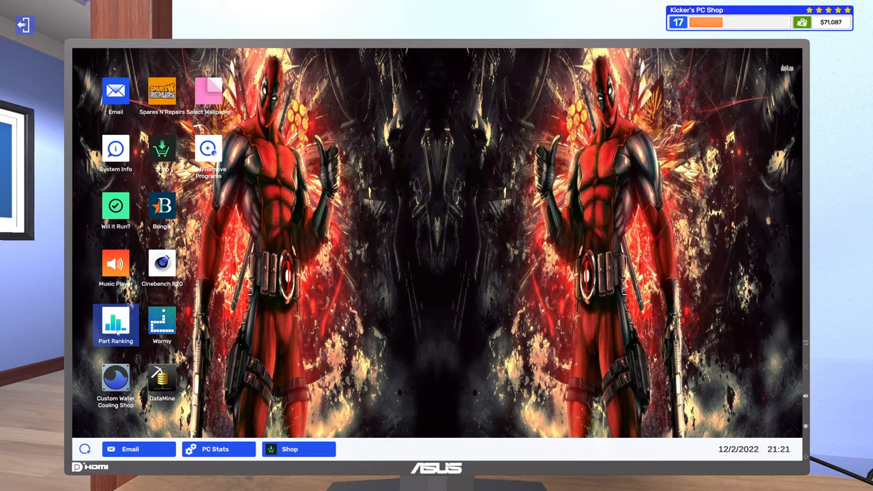
pyautogui.doubleClick(114, 324)
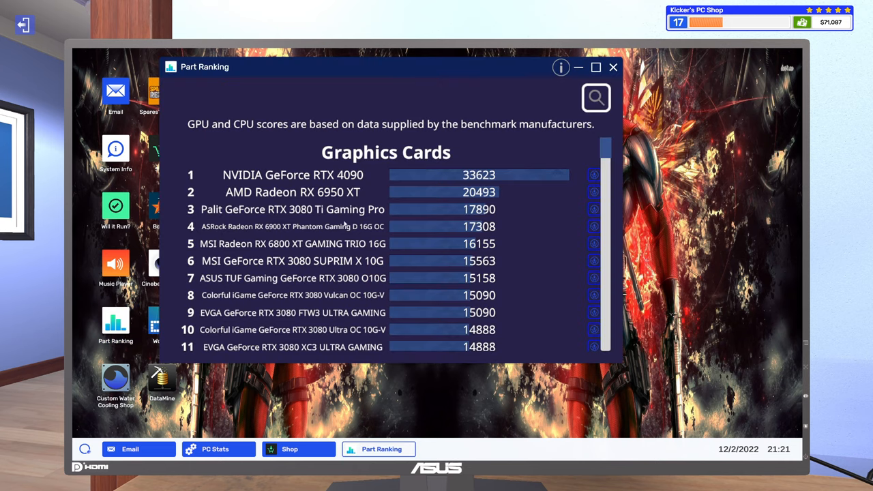
pyautogui.moveTo(328, 219)
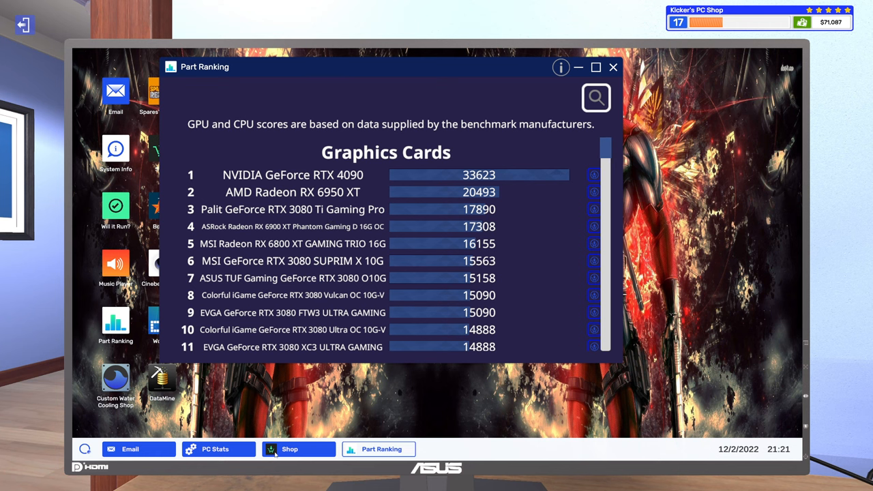
# - Add the Palit RTX 3080 Ti to the basket for the upgrade job and check the basket total
pyautogui.click(287, 449)
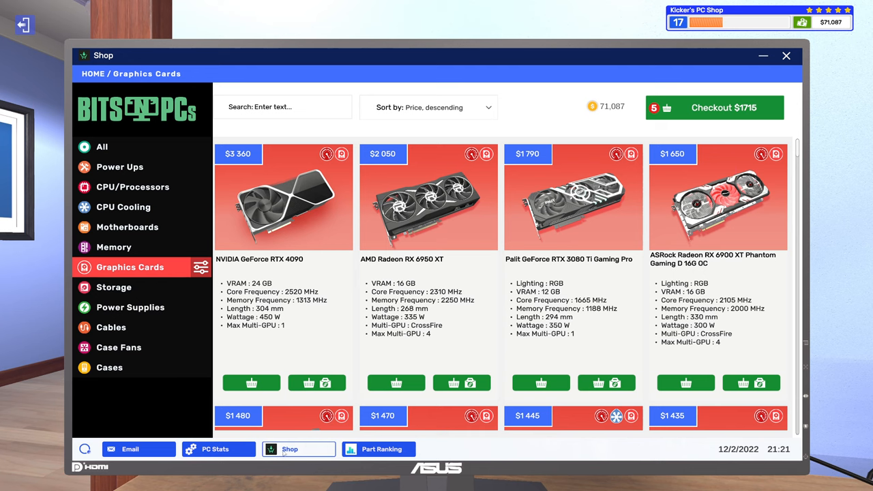
pyautogui.moveTo(606, 382)
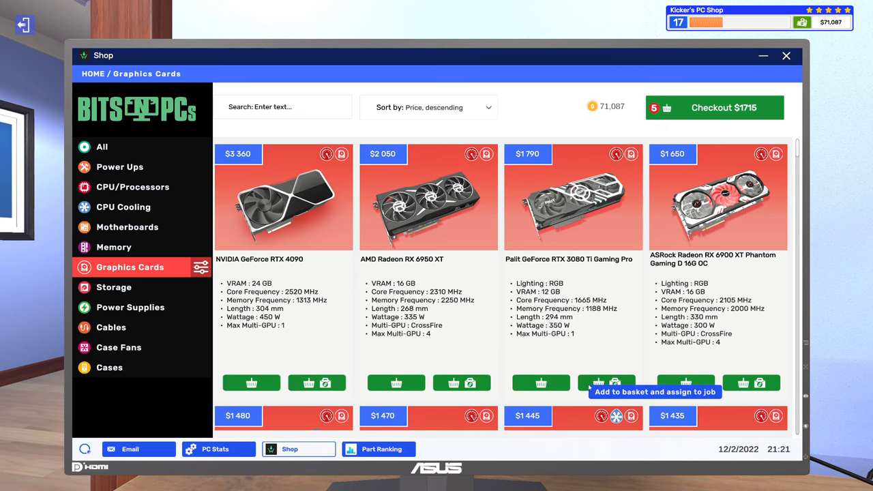
pyautogui.click(614, 383)
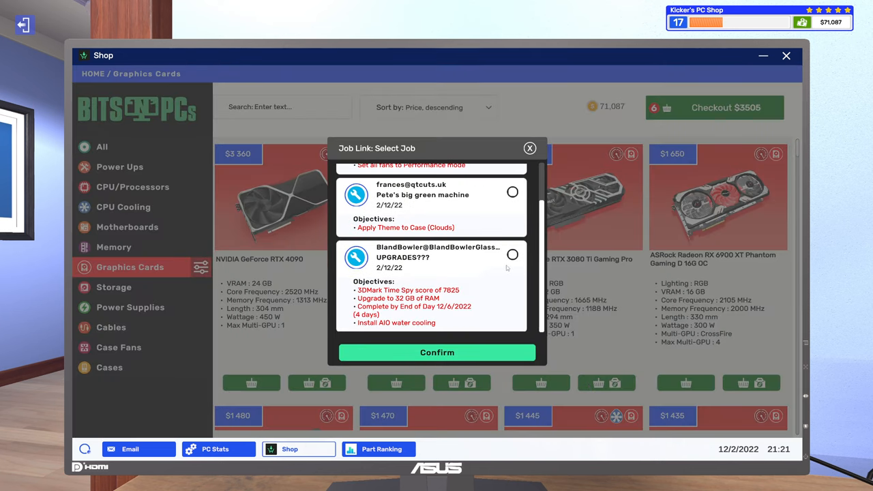
pyautogui.click(530, 148)
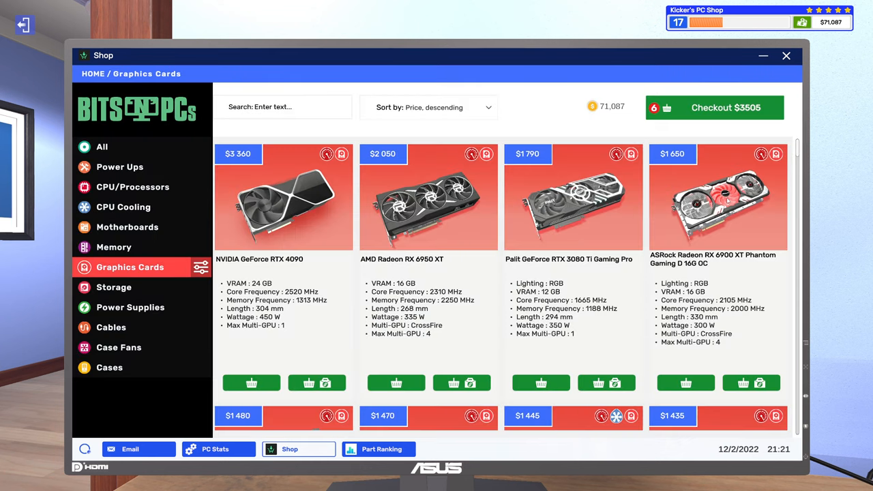
pyautogui.click(715, 106)
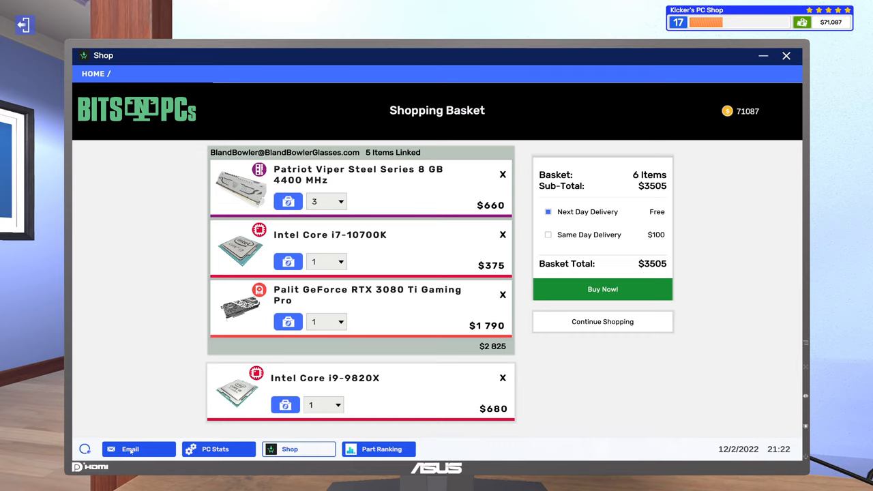
pyautogui.click(134, 449)
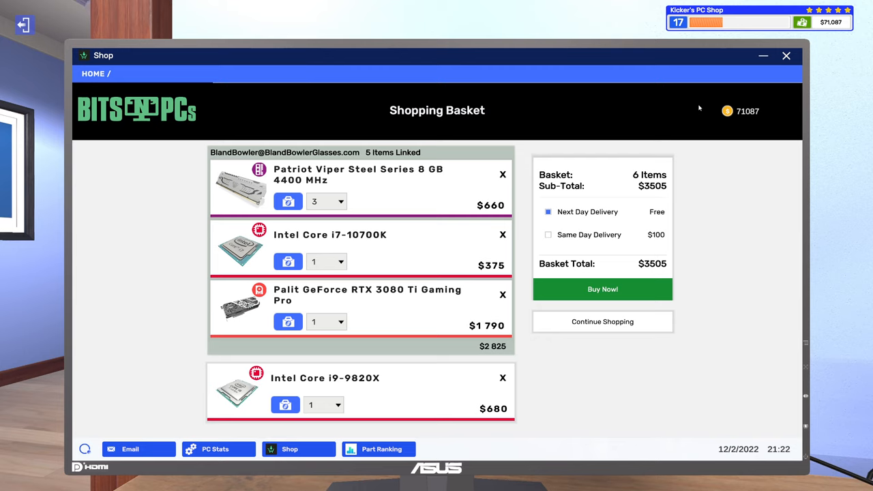
pyautogui.moveTo(693, 110)
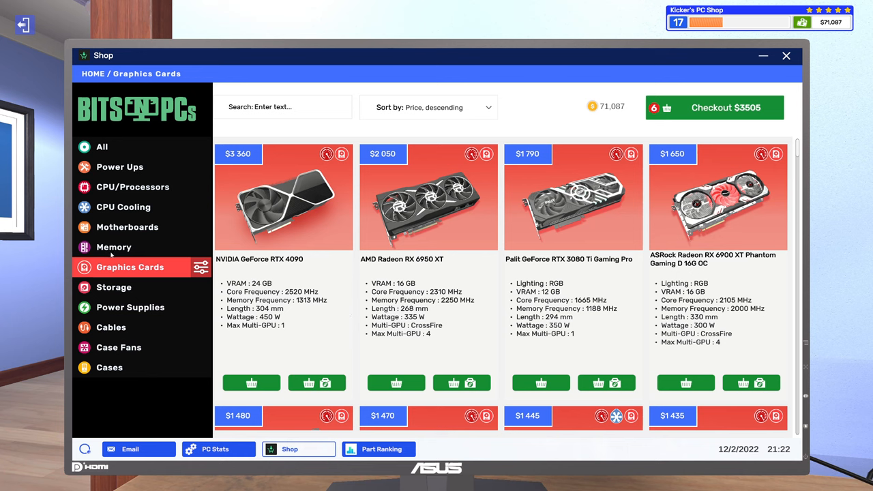
# - Filter CPU cooling to liquid coolers sorted by price, highest first, checking the job PC's parts
pyautogui.click(123, 207)
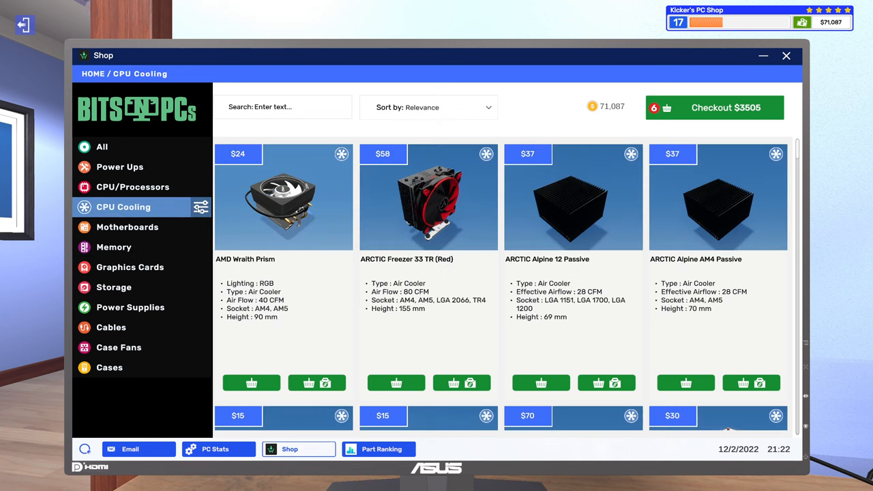
pyautogui.click(201, 208)
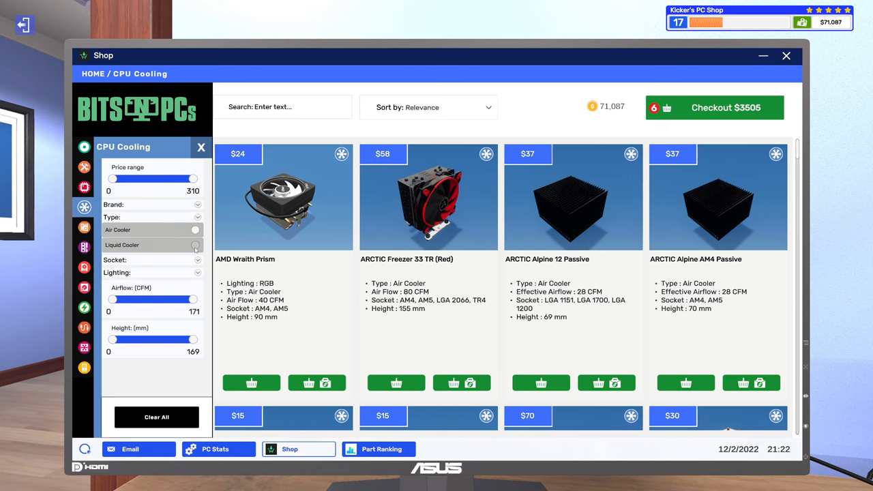
pyautogui.click(195, 246)
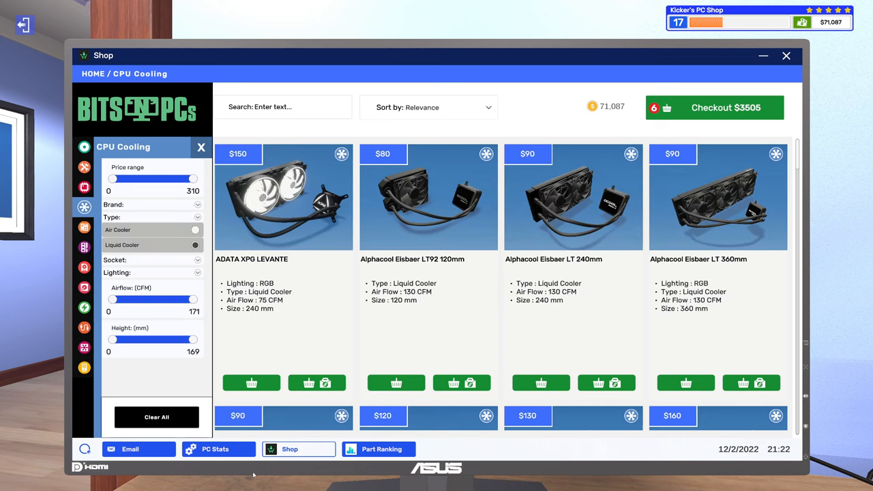
pyautogui.click(215, 449)
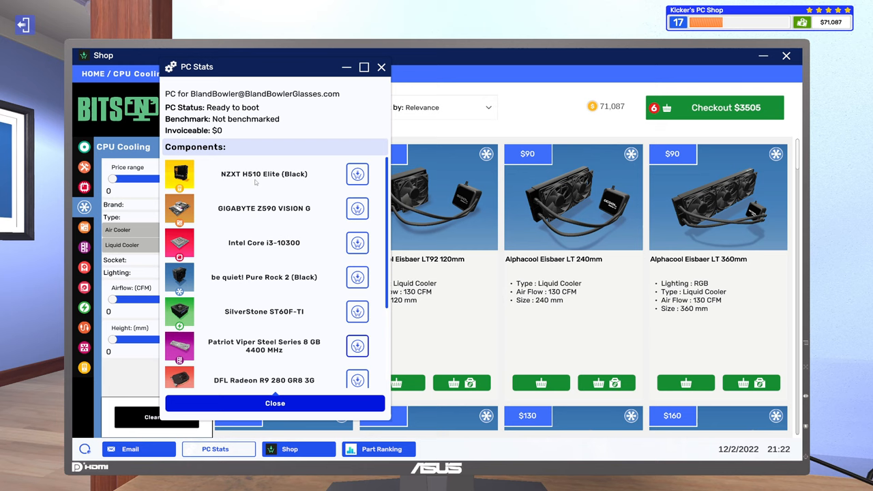
pyautogui.moveTo(352, 143)
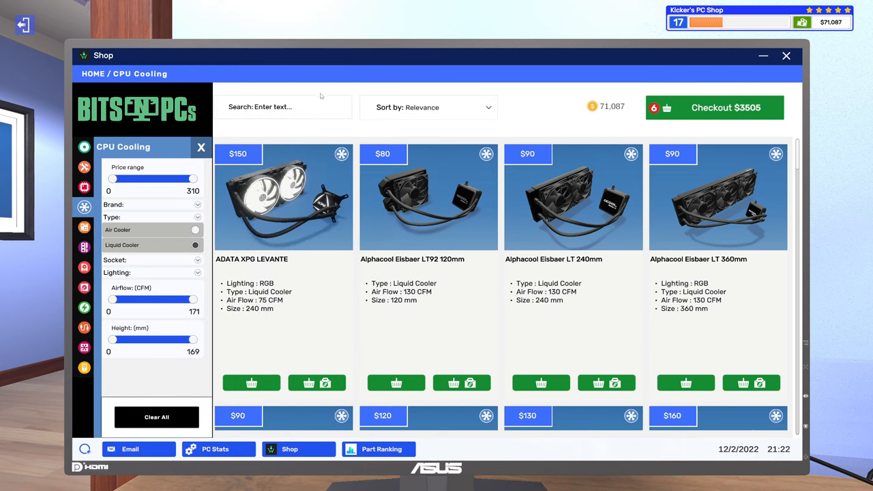
pyautogui.click(429, 106)
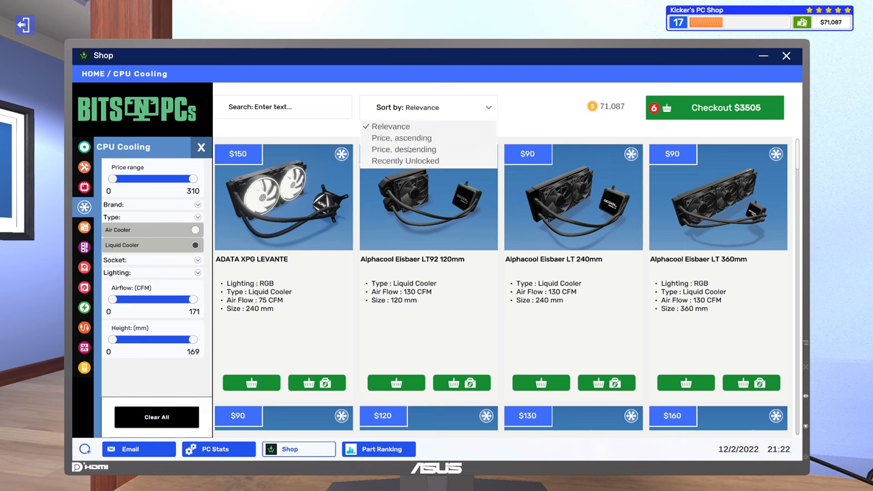
pyautogui.click(404, 149)
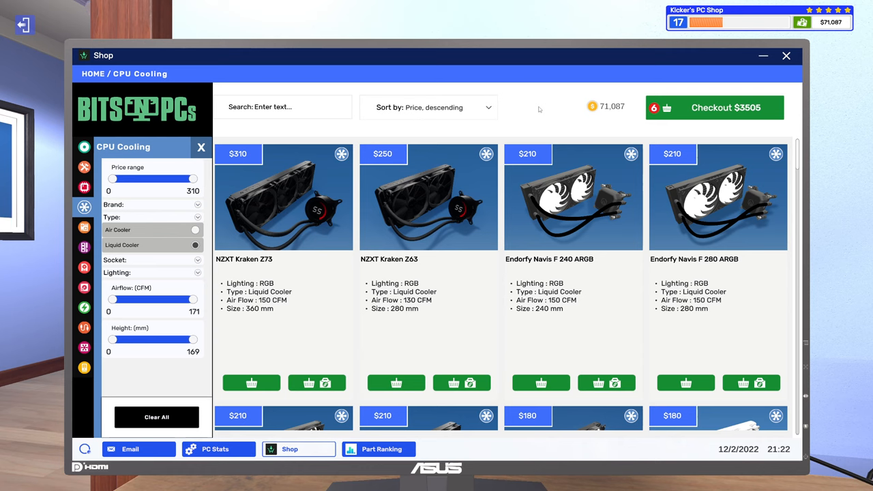
pyautogui.moveTo(531, 265)
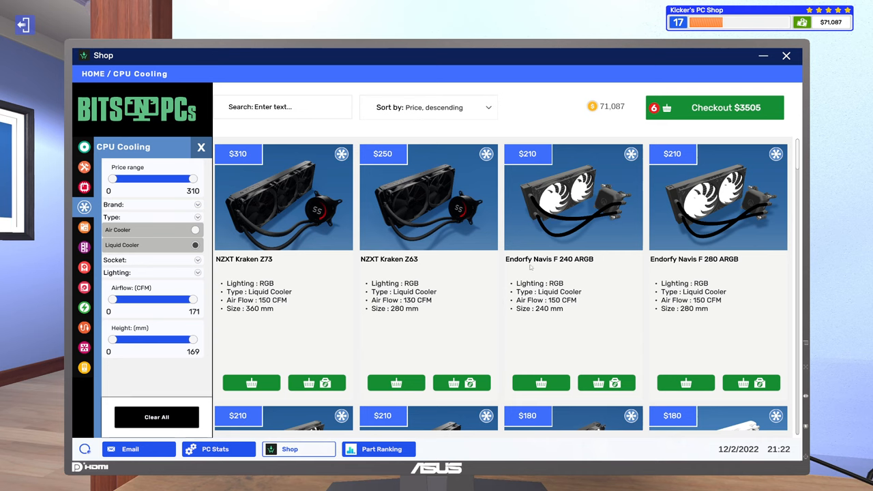
pyautogui.moveTo(558, 257)
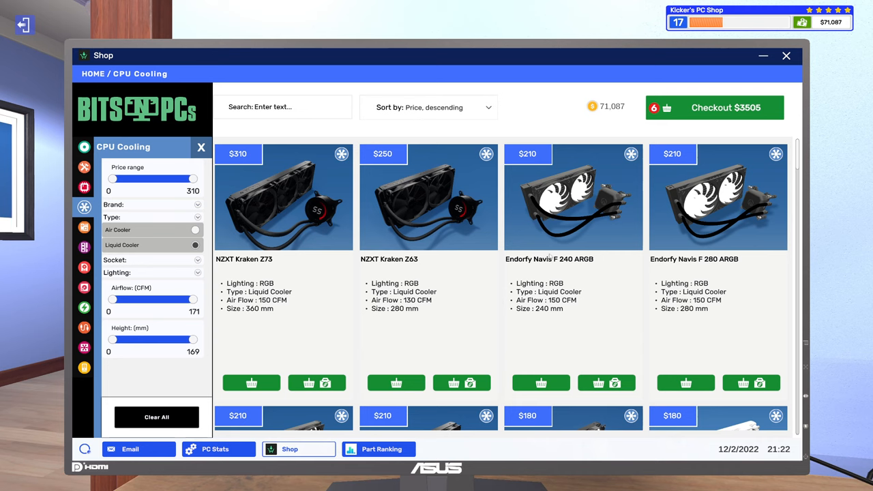
pyautogui.moveTo(573, 322)
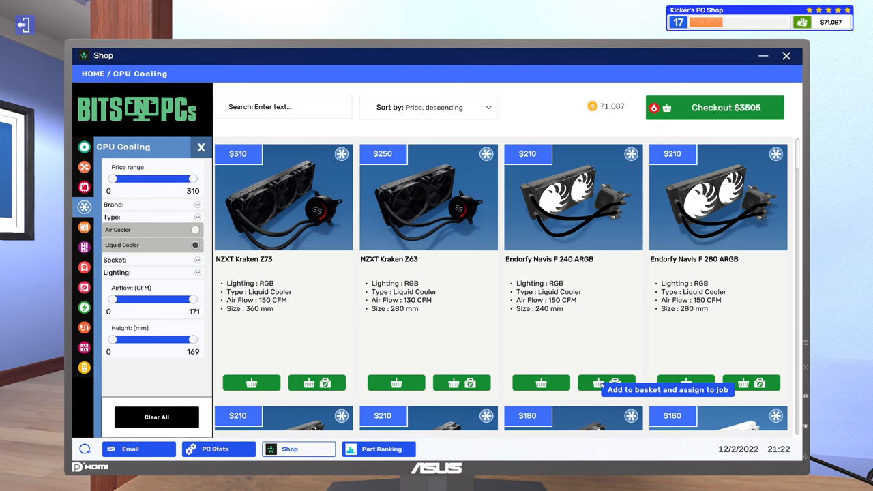
# - Add the Endorfy Navis F 240 ARGB cooler to the basket linked to the upgrade job
pyautogui.click(617, 382)
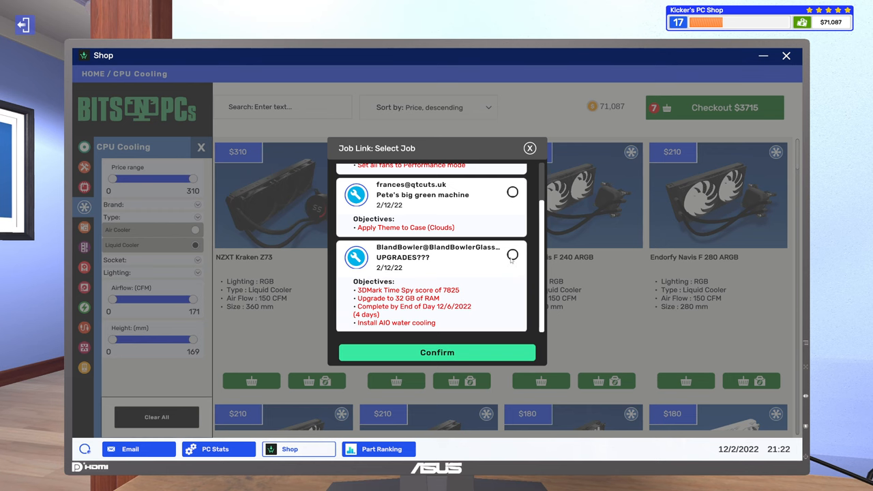
pyautogui.click(530, 147)
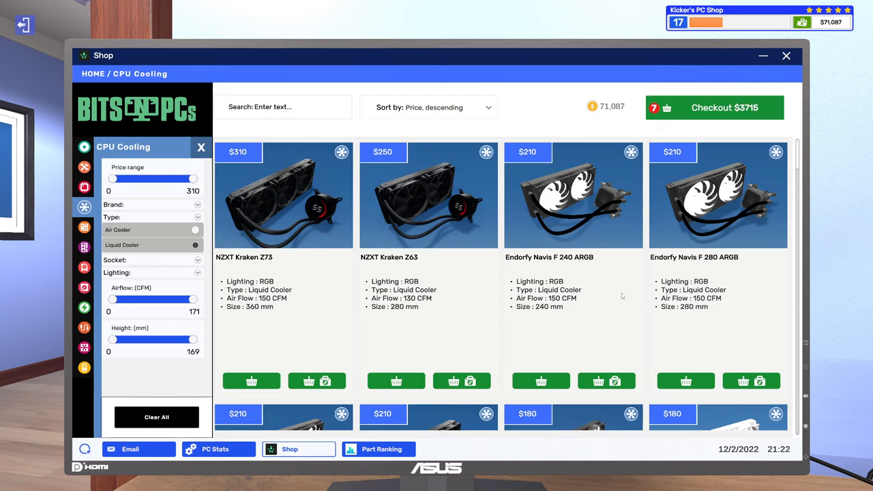
# - Buy the seven-part $3715 basket with next-day delivery
pyautogui.click(715, 106)
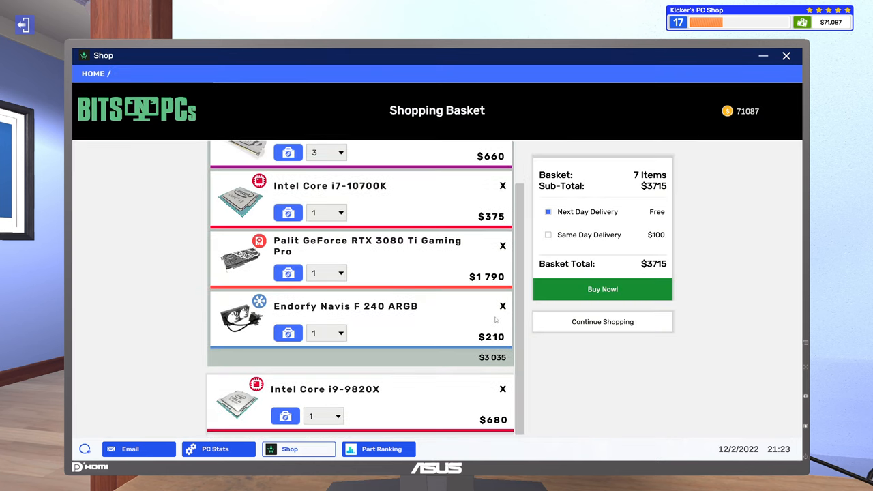
pyautogui.moveTo(506, 366)
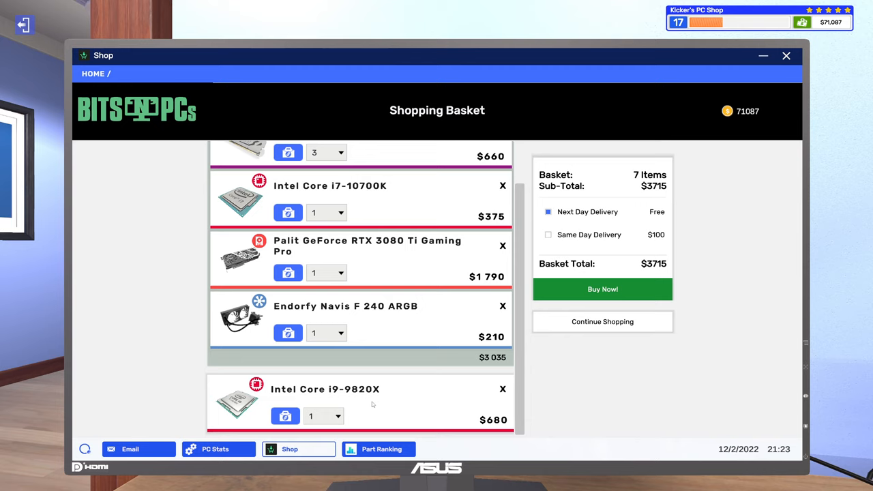
pyautogui.moveTo(172, 475)
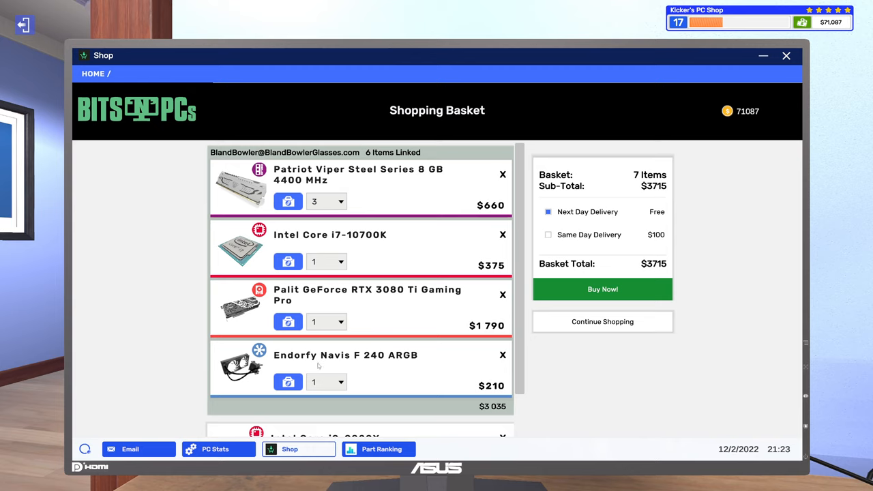
pyautogui.moveTo(155, 452)
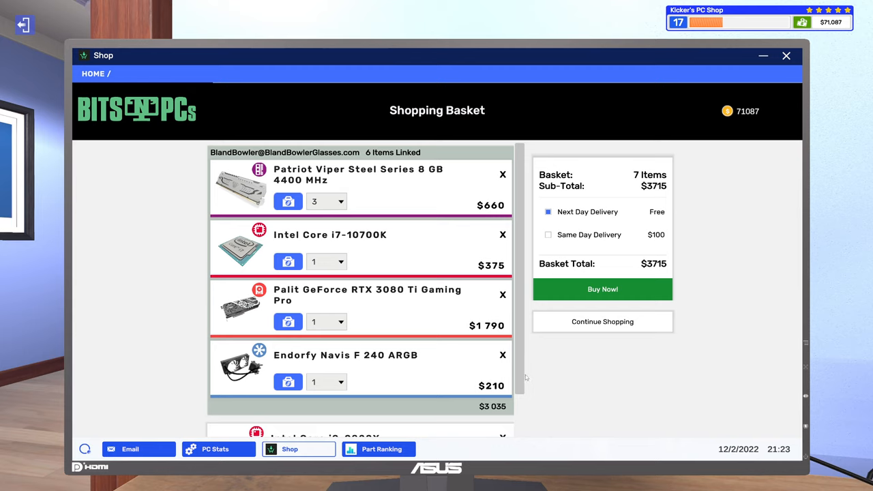
pyautogui.moveTo(614, 290)
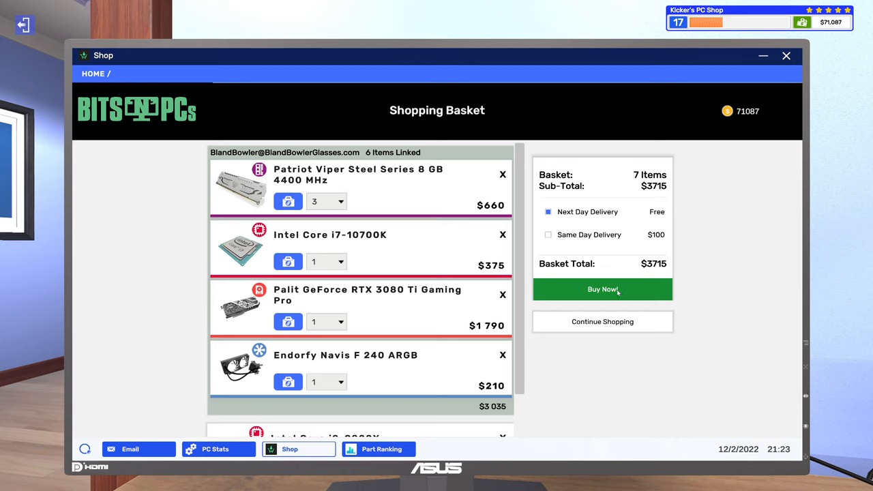
pyautogui.click(603, 290)
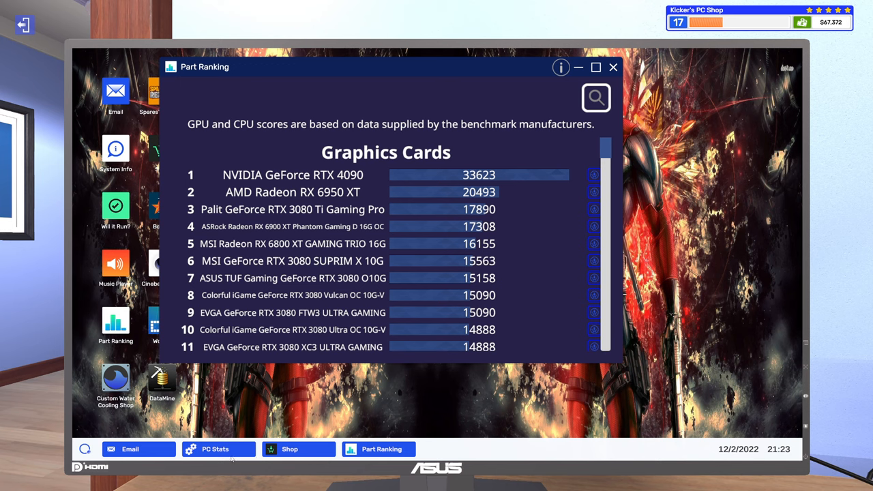
pyautogui.moveTo(151, 450)
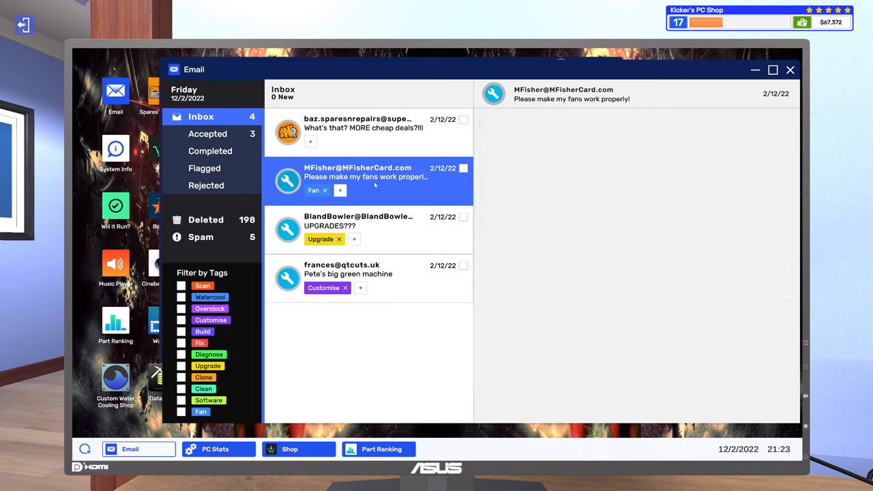
# - Delete the cheap deals advert email, close Email and leave the computer
pyautogui.click(362, 270)
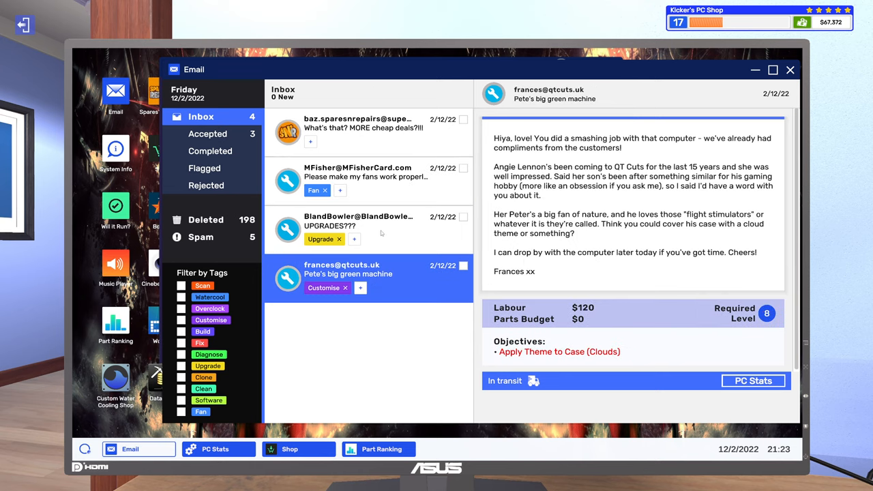
pyautogui.click(363, 125)
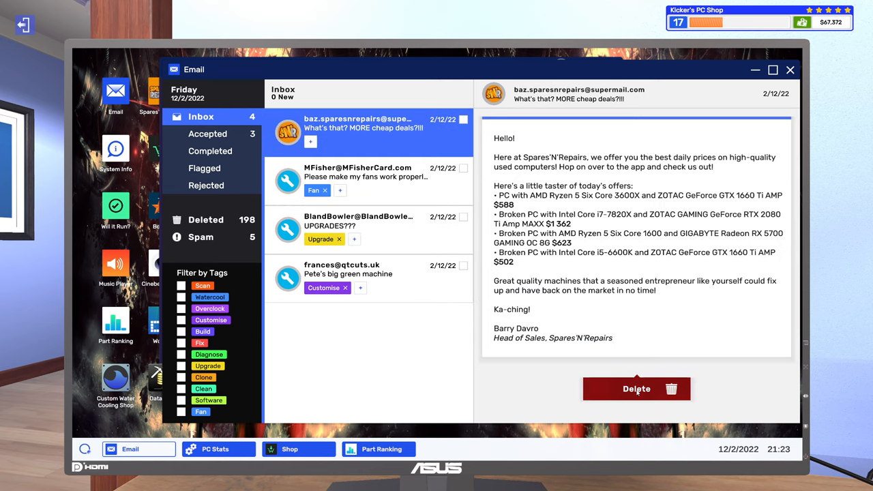
pyautogui.click(636, 388)
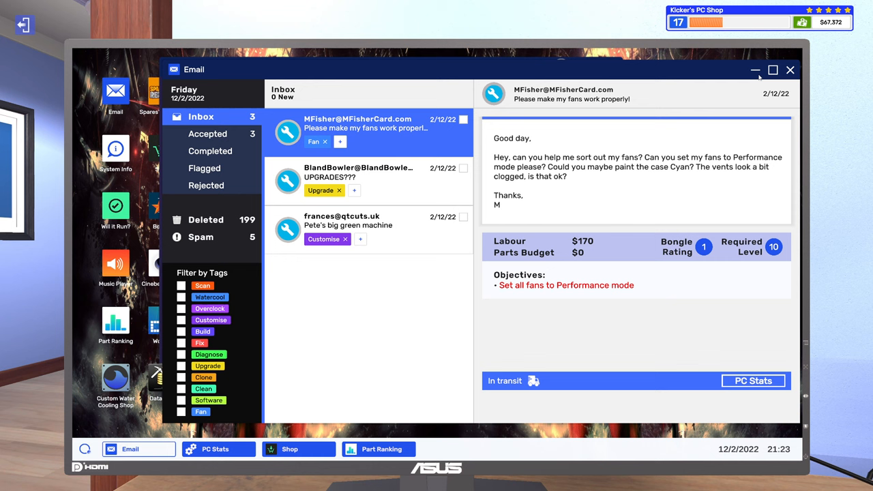
pyautogui.click(797, 70)
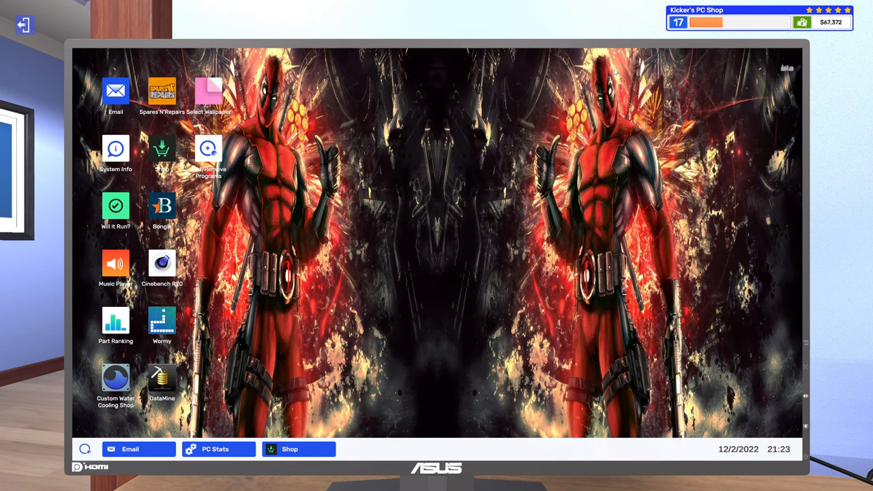
pyautogui.click(26, 25)
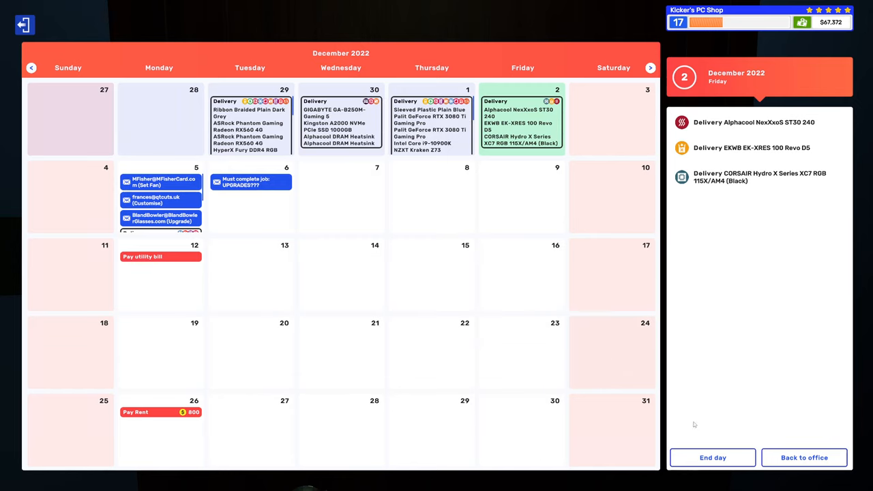
pyautogui.moveTo(714, 458)
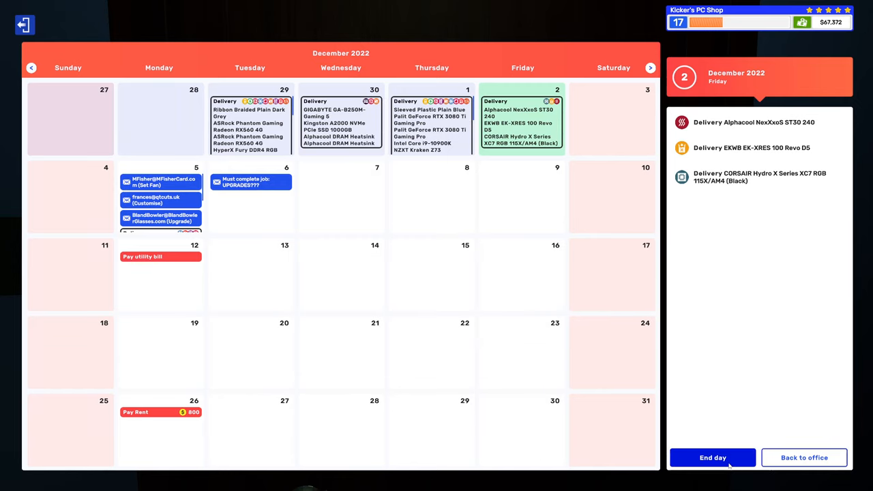
# - End the day, accept the delivered parts summary and pick up the fan-job PC box
pyautogui.click(712, 458)
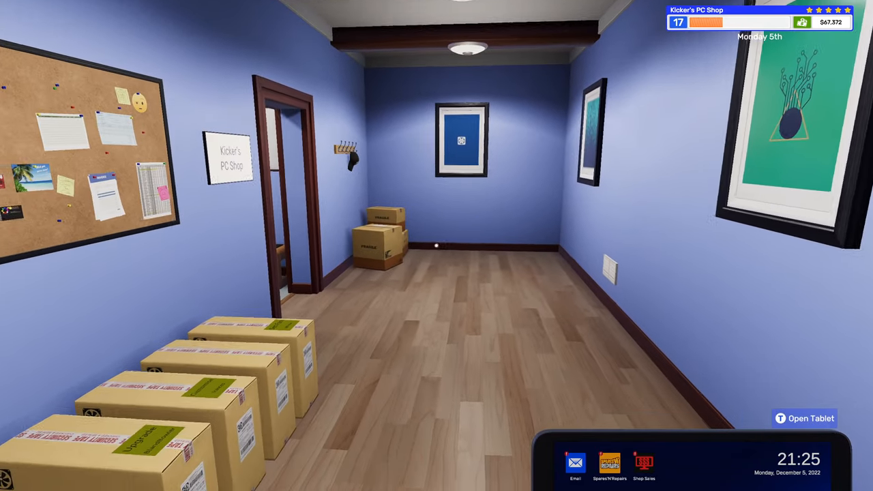
pyautogui.moveTo(437, 246)
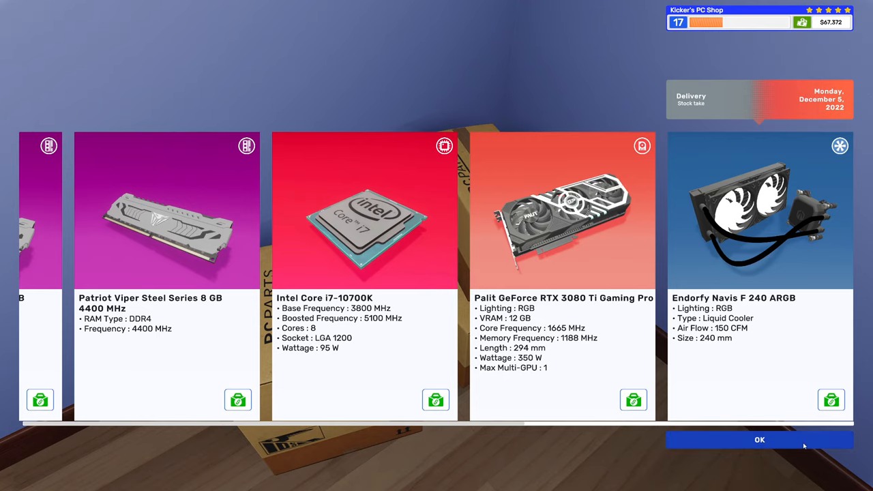
pyautogui.click(758, 439)
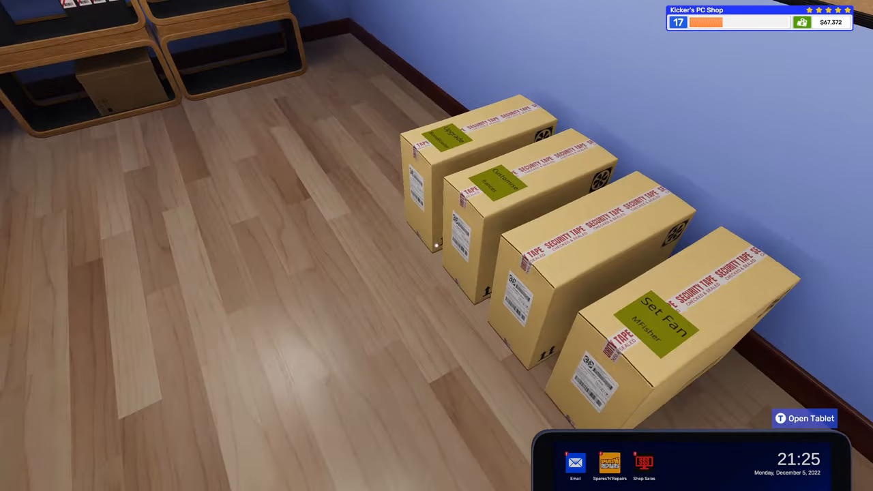
pyautogui.click(662, 321)
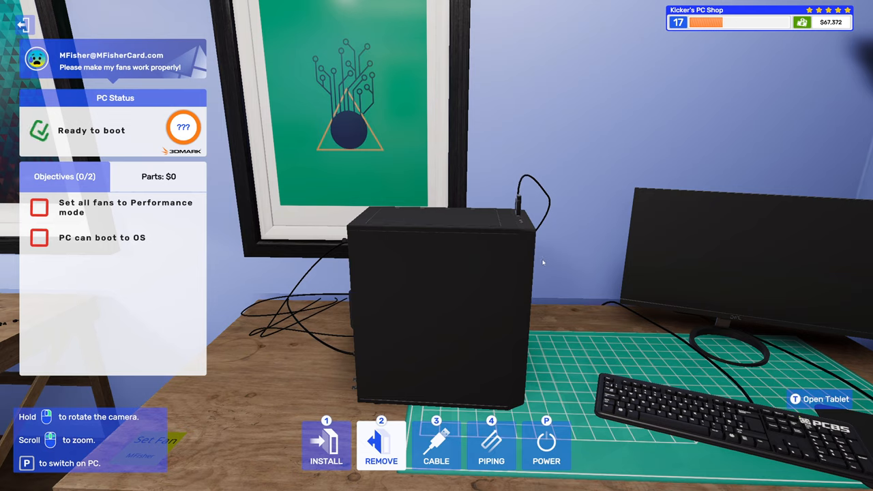
# - Read the accepted 'Please make my fans work properly' email and open the job PC's case
pyautogui.click(816, 398)
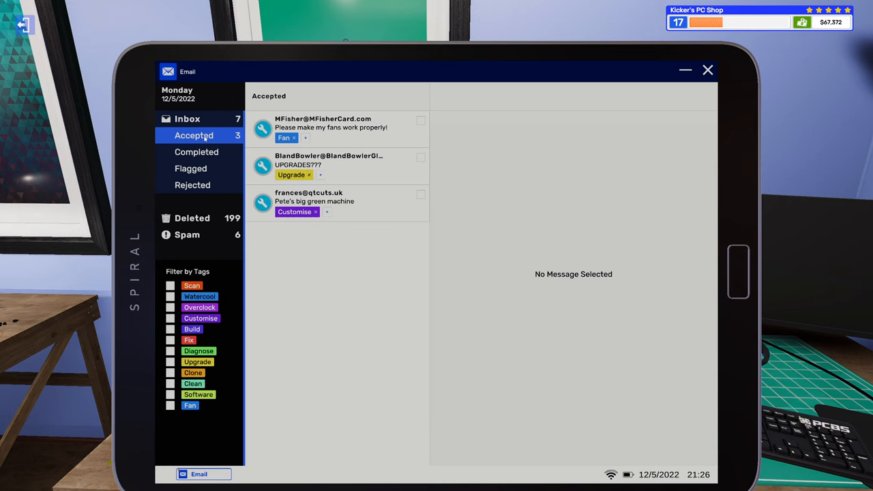
pyautogui.click(330, 128)
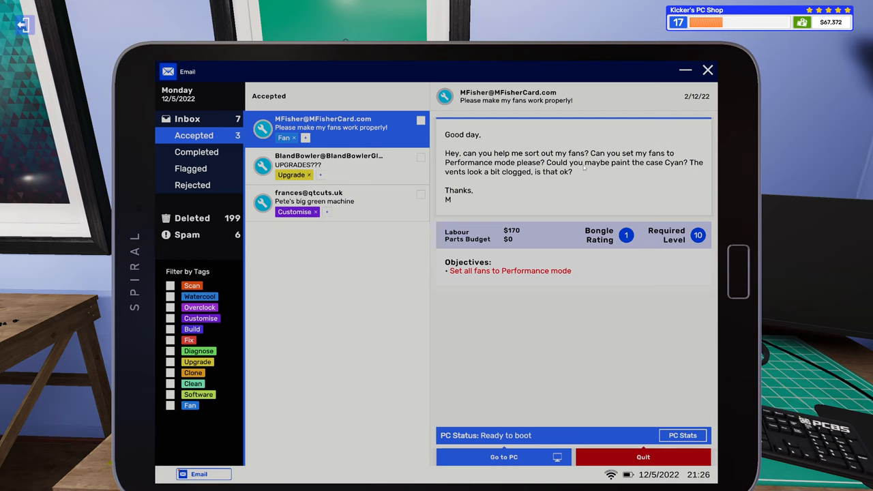
pyautogui.moveTo(655, 172)
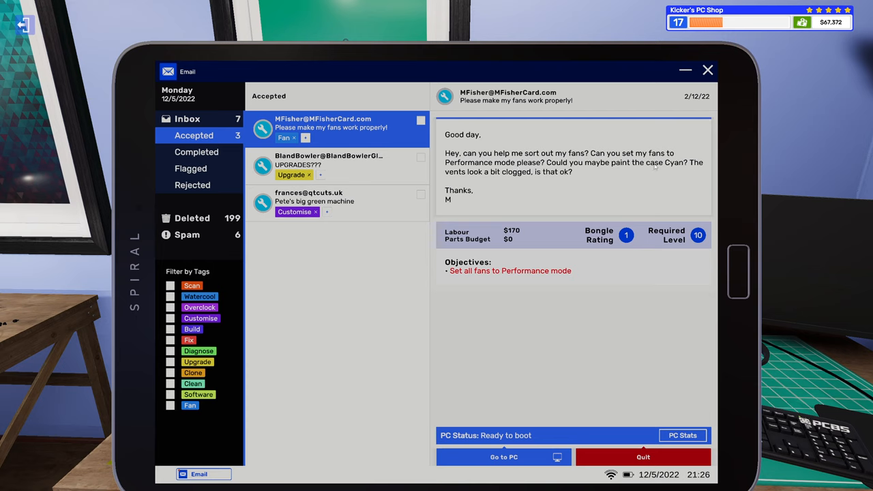
pyautogui.moveTo(652, 176)
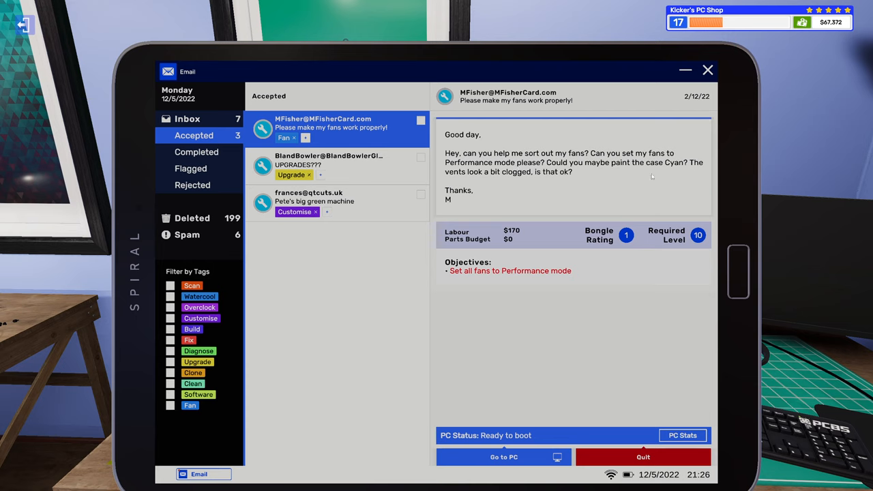
pyautogui.moveTo(579, 243)
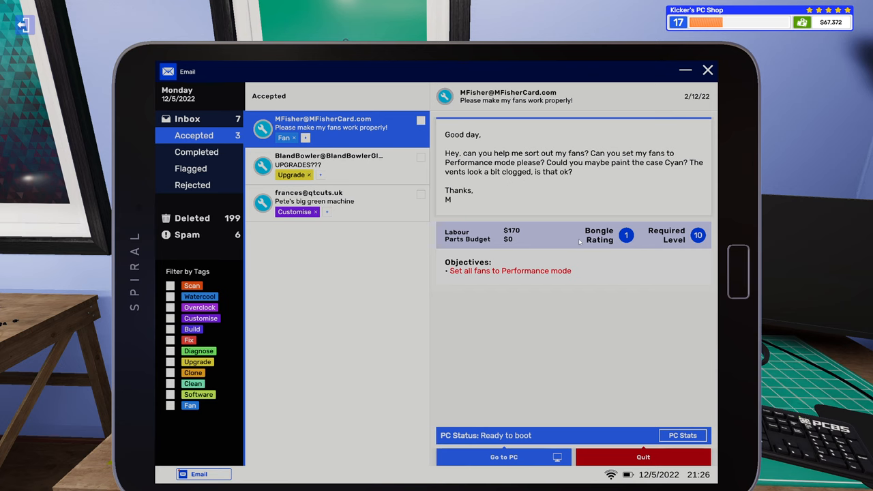
pyautogui.moveTo(559, 240)
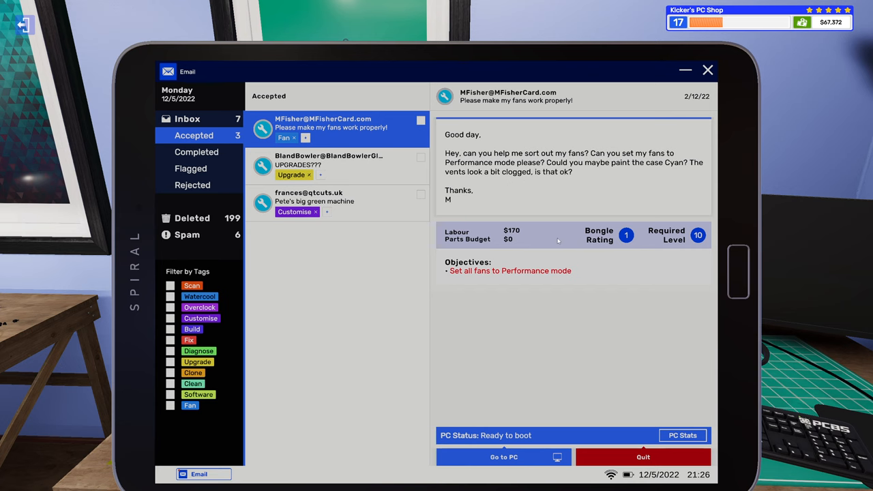
pyautogui.click(505, 457)
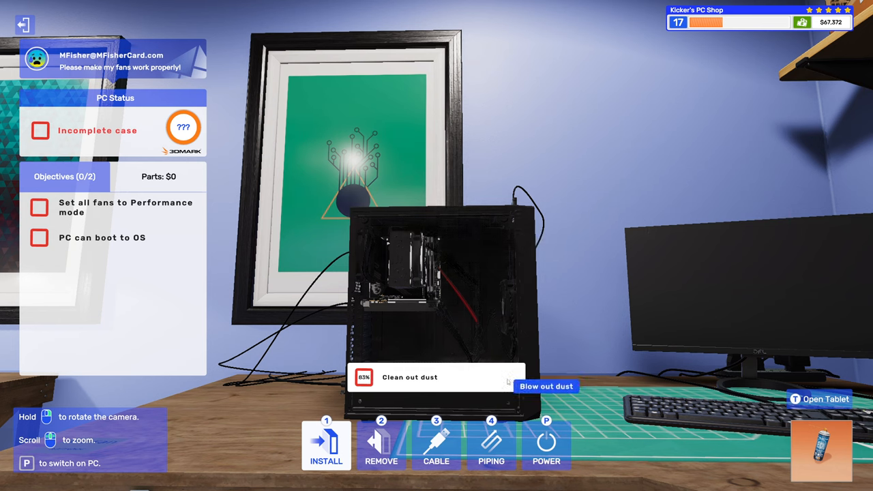
# - Blow out the dust with Compressed Air, refit the panel and switch to the PC's monitor
pyautogui.click(549, 387)
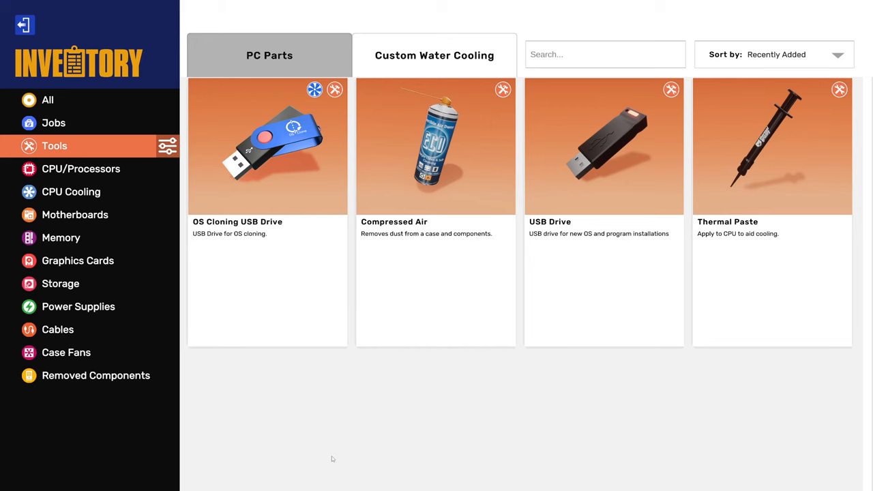
pyautogui.click(95, 376)
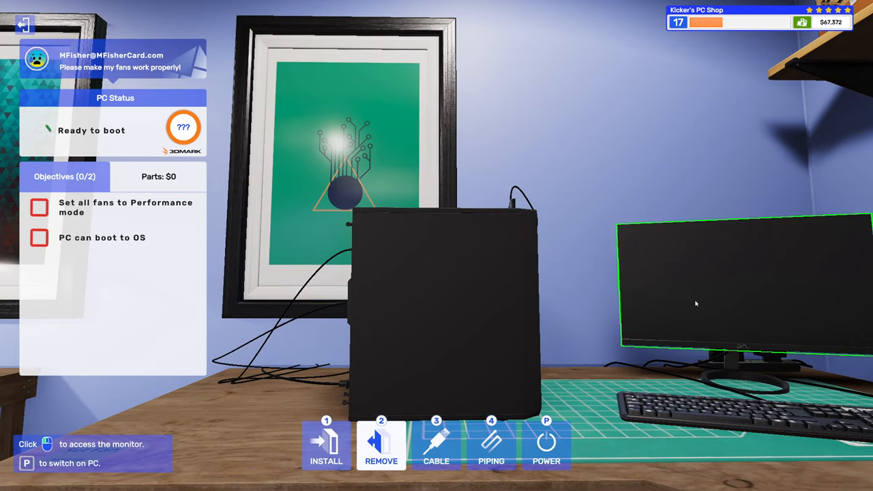
pyautogui.click(696, 303)
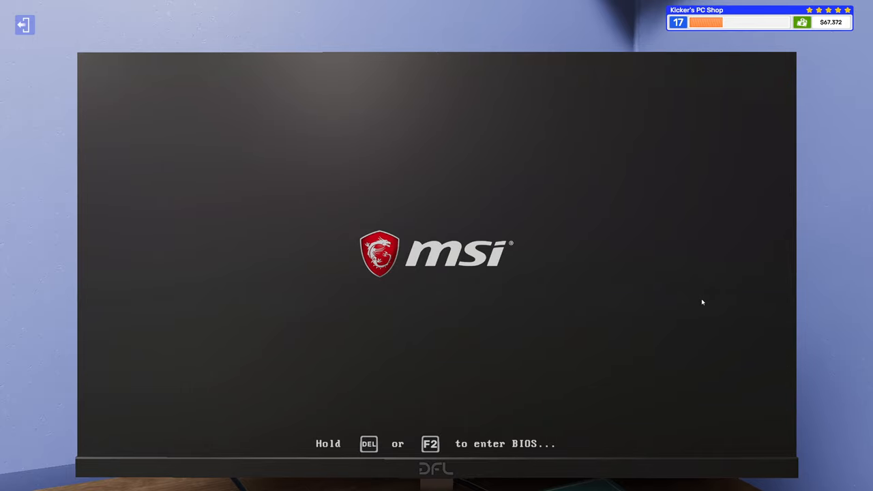
# - Enter the MSI Click BIOS with Del, view RAM settings, then exit to boot the OS desktop
pyautogui.press('del')
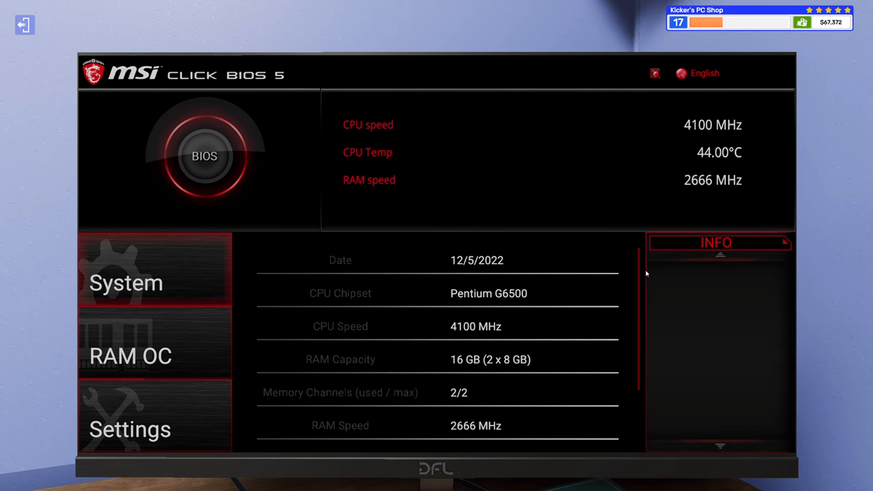
pyautogui.click(131, 355)
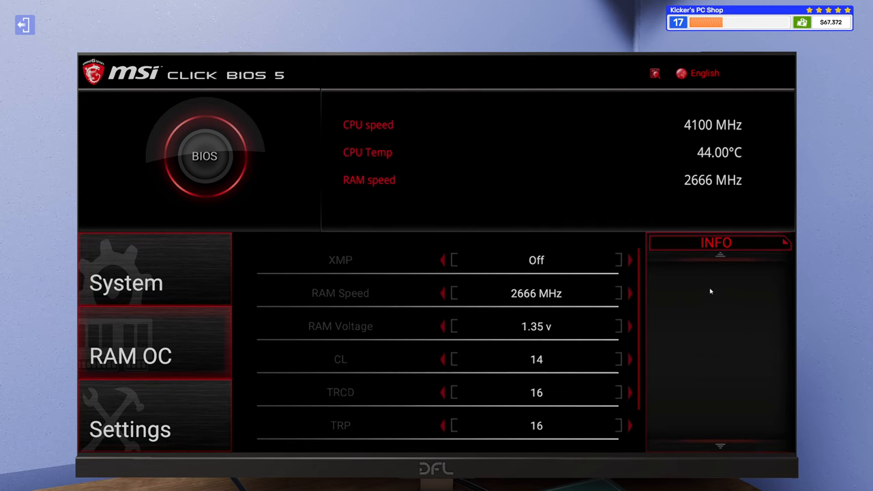
pyautogui.click(130, 428)
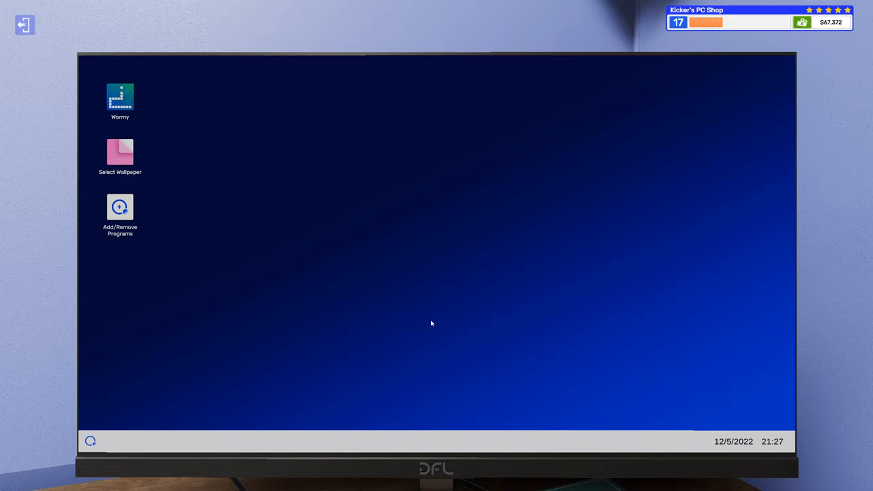
# - Install Fan Control from Add/Remove Programs by searching 'fa', then close the installer
pyautogui.doubleClick(120, 207)
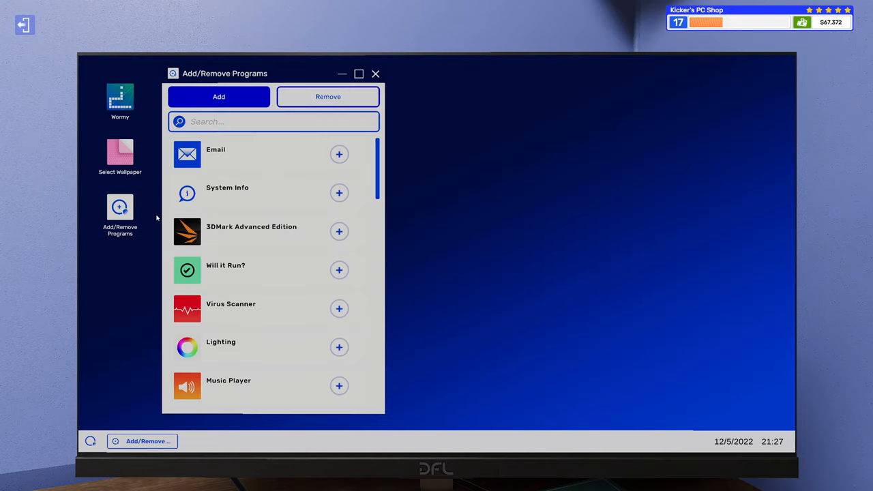
pyautogui.scroll(-3)
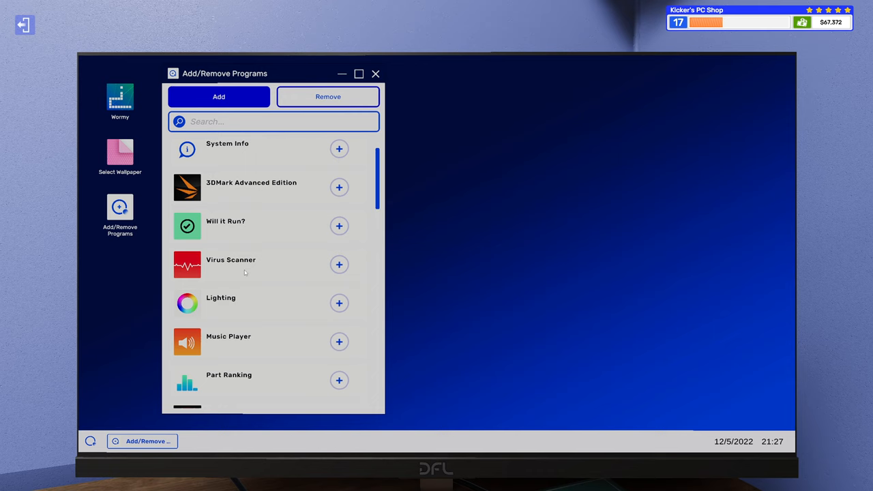
pyautogui.scroll(-3)
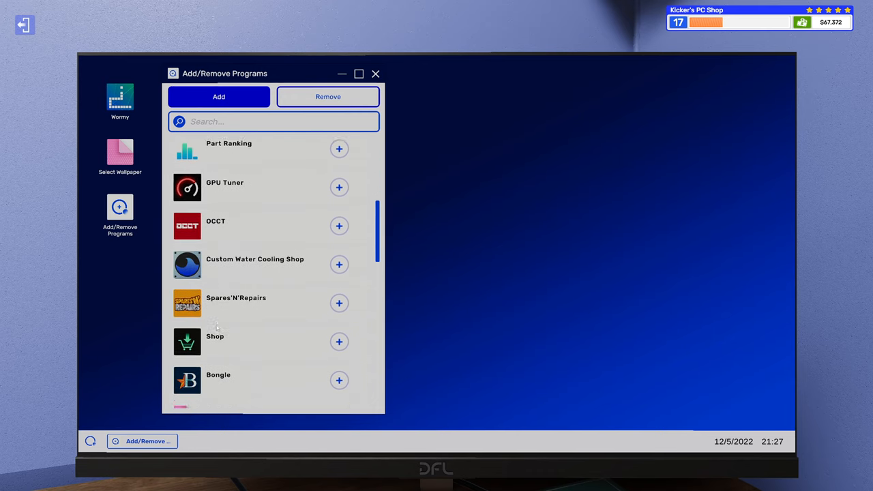
pyautogui.scroll(-3)
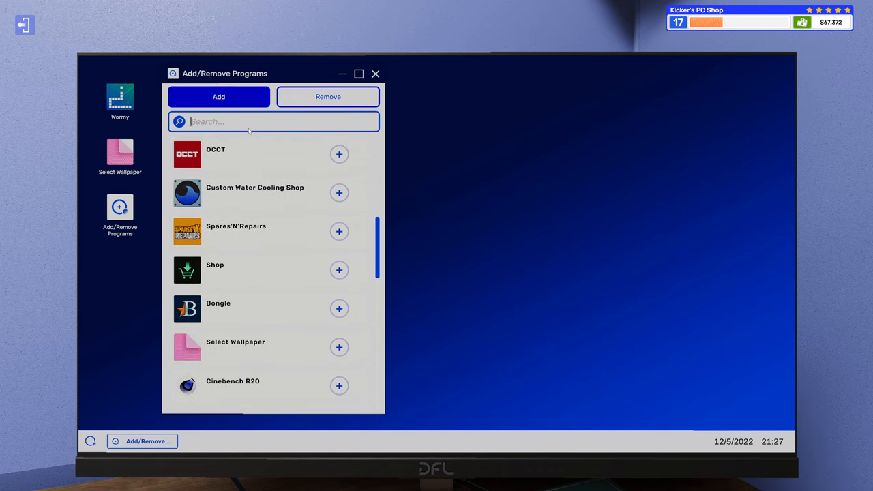
pyautogui.write('fa')
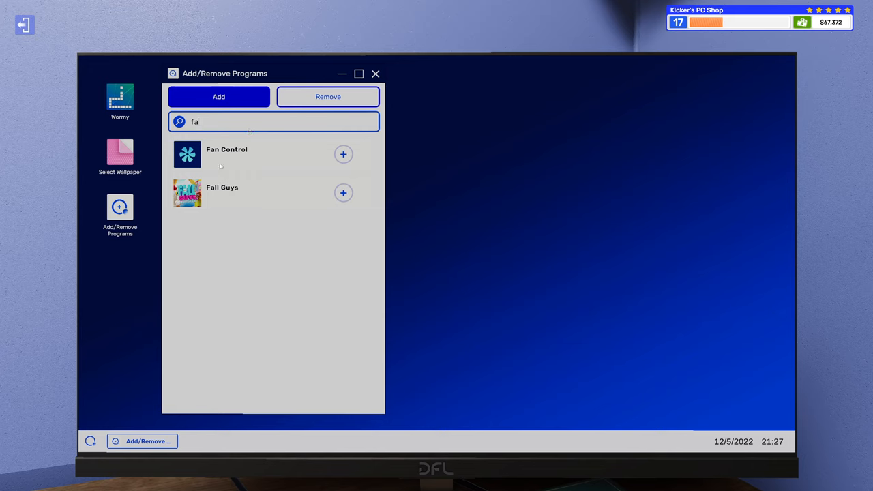
pyautogui.click(344, 154)
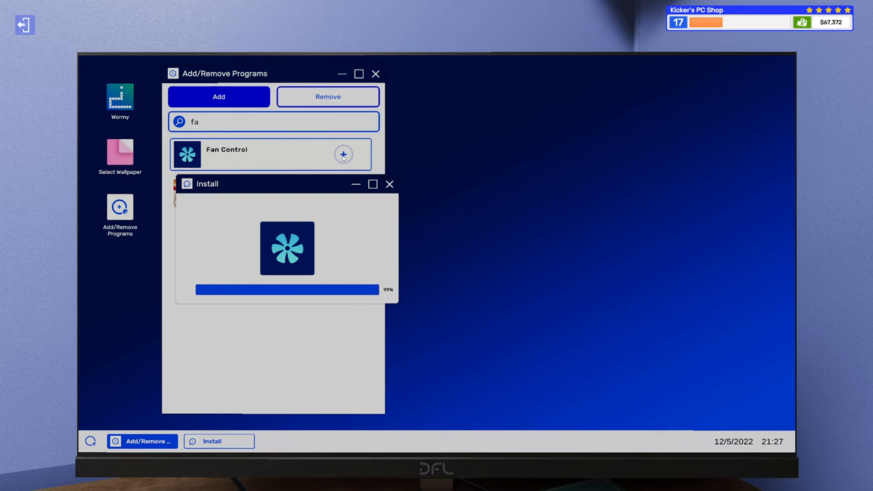
pyautogui.click(390, 185)
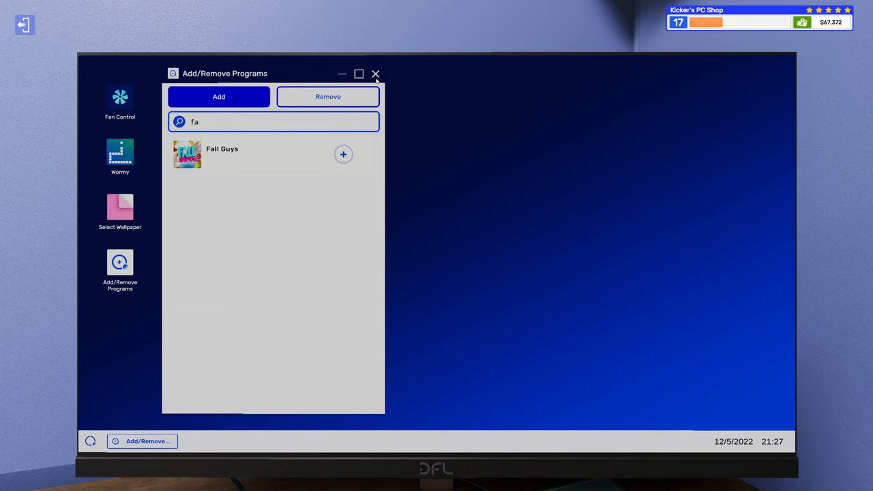
pyautogui.click(376, 74)
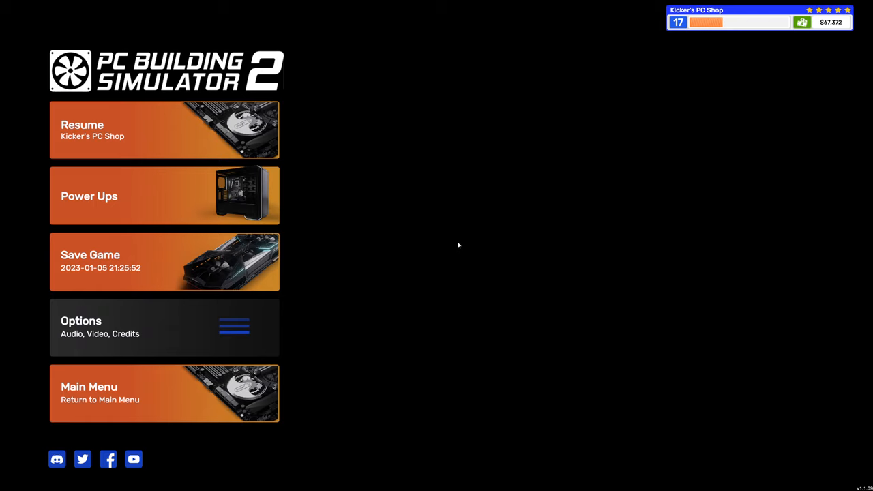
pyautogui.moveTo(450, 246)
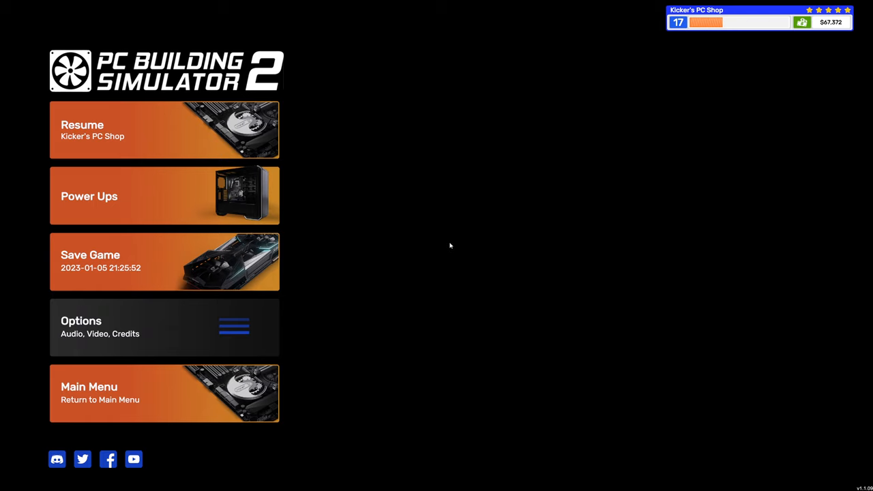
pyautogui.moveTo(164, 262)
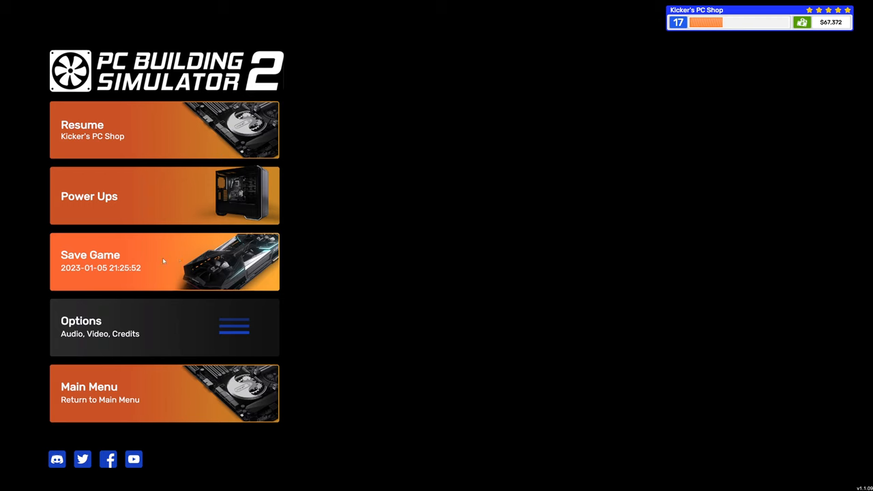
# - Save over the existing save, return to the main menu and continue the career
pyautogui.click(164, 262)
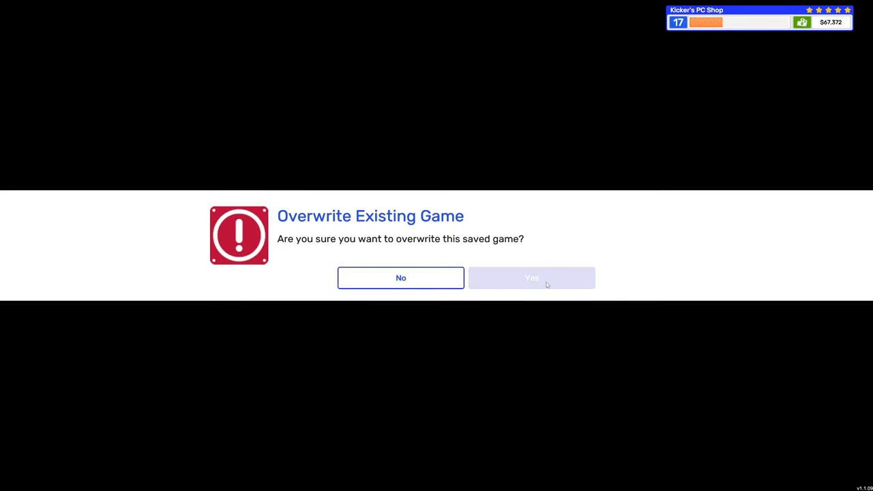
pyautogui.click(532, 278)
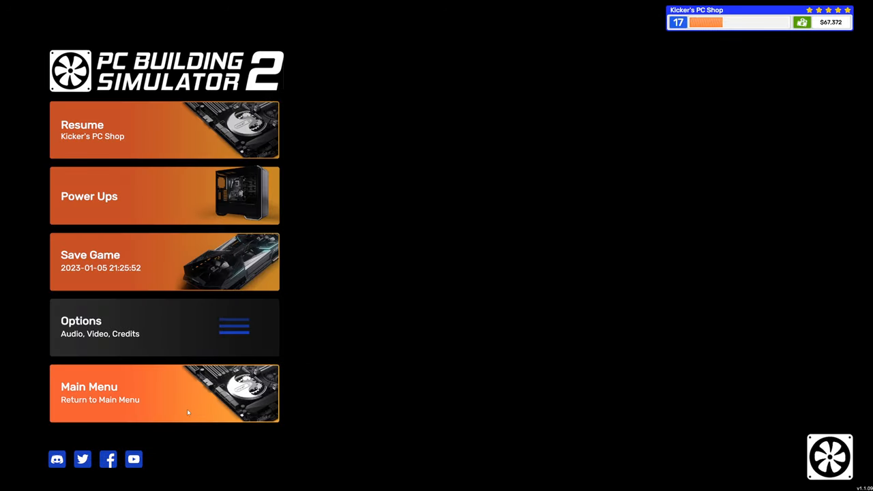
pyautogui.click(163, 393)
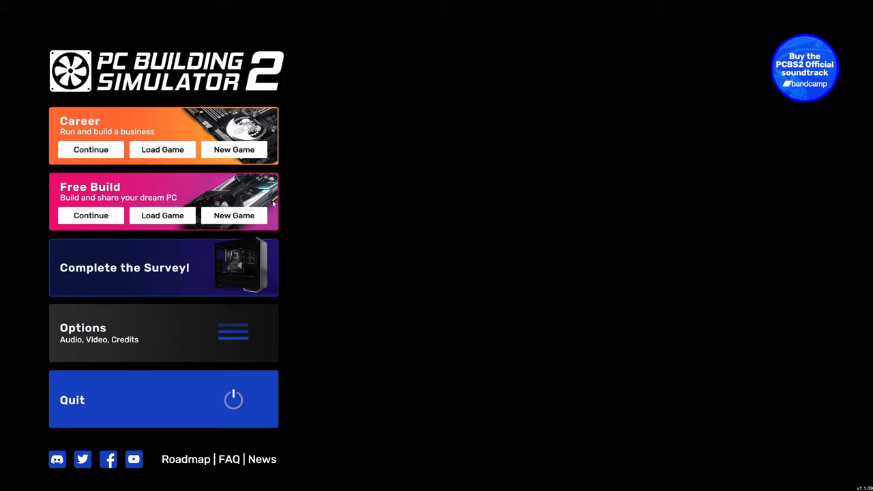
pyautogui.click(90, 149)
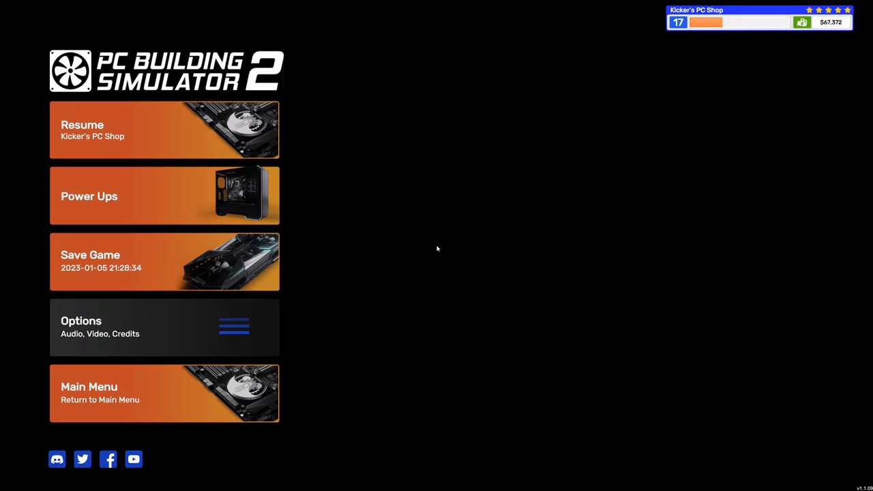
pyautogui.moveTo(419, 251)
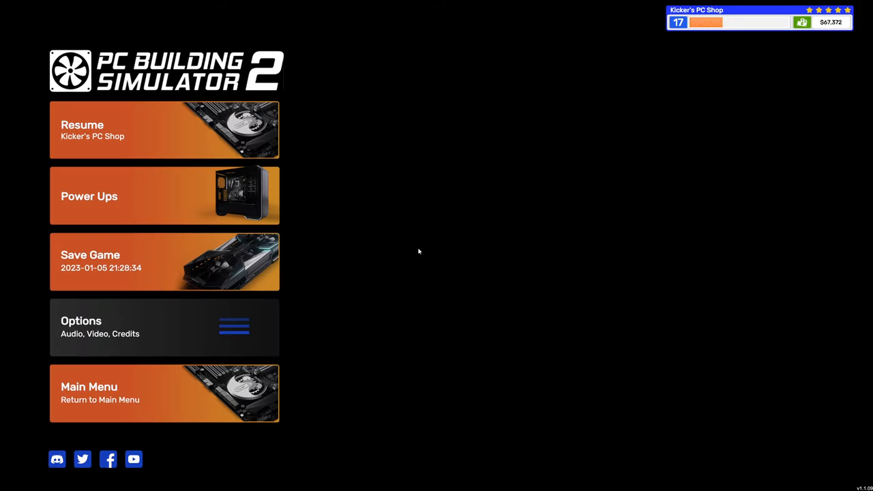
pyautogui.moveTo(153, 404)
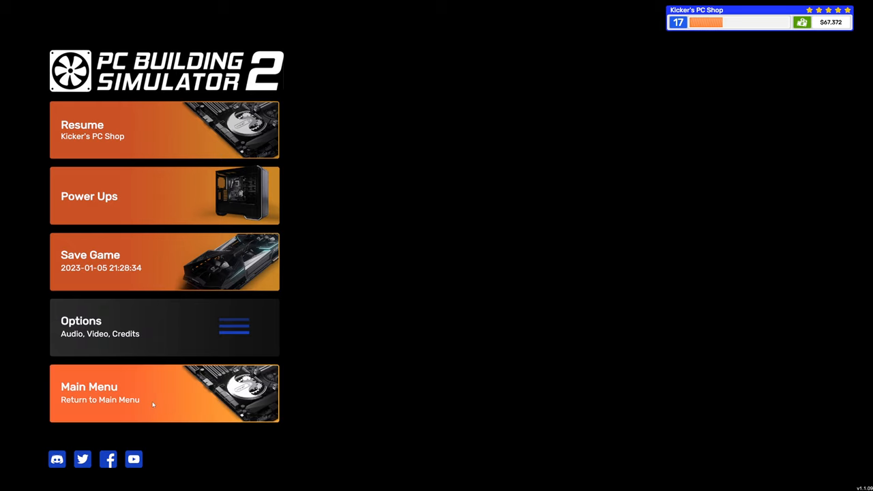
# - Leave to the title screen again and continue the career from the latest save
pyautogui.click(153, 393)
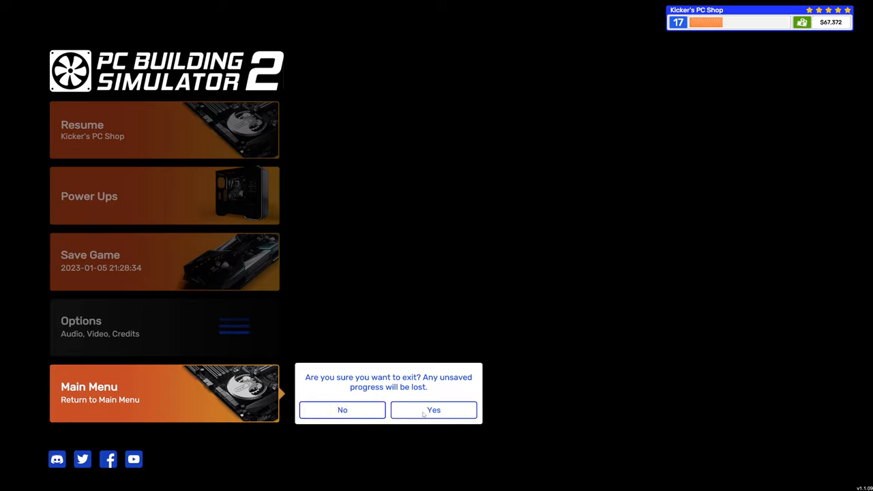
pyautogui.click(434, 409)
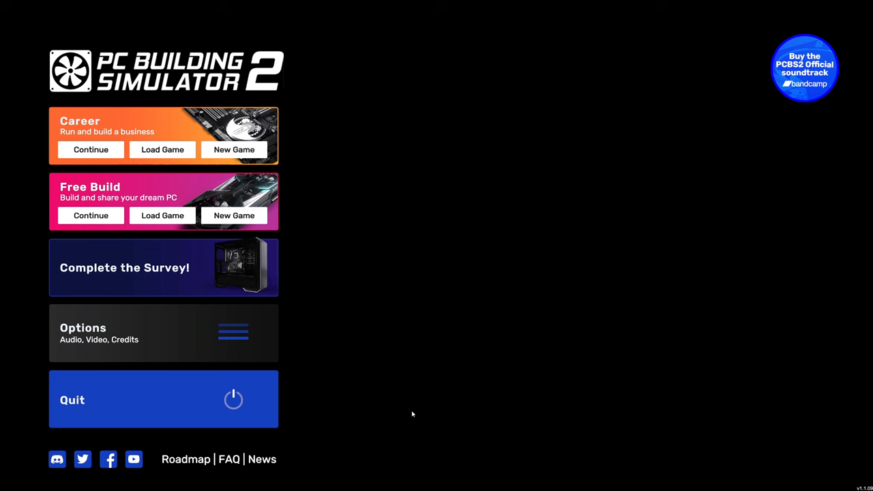
pyautogui.click(90, 148)
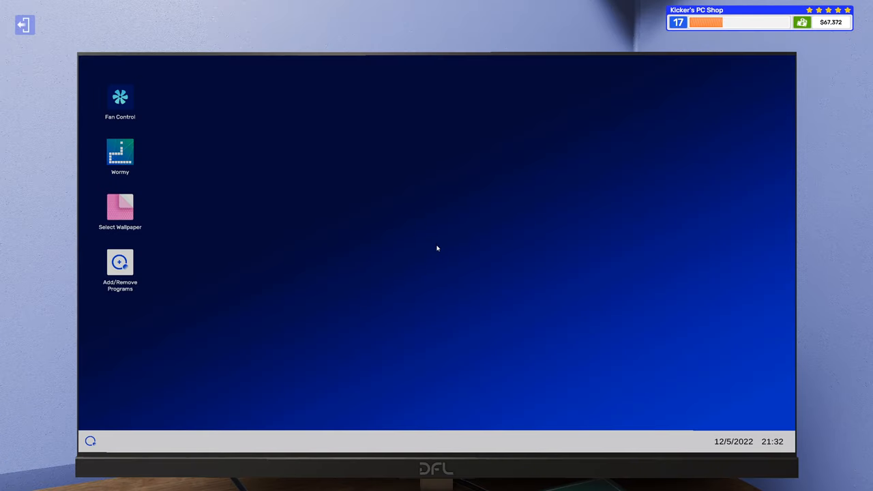
# - Set the CPU fan and both case fans to the Performance profile in Fan Control
pyautogui.doubleClick(120, 95)
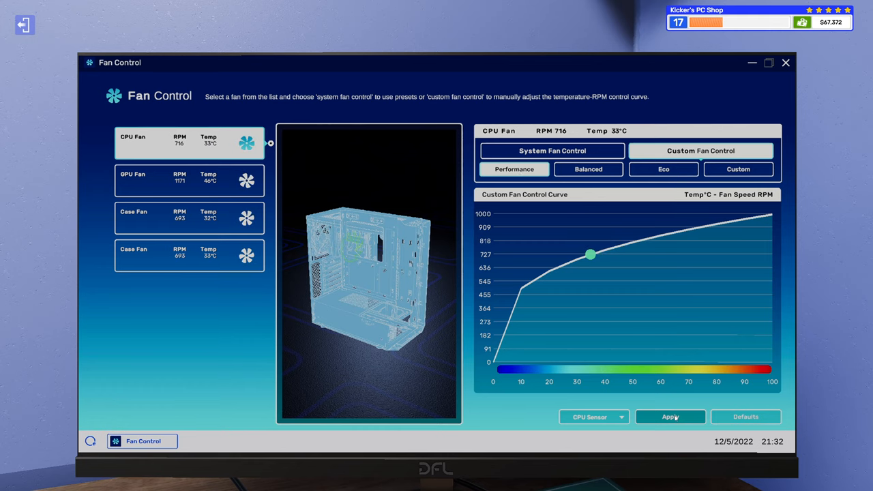
pyautogui.click(188, 180)
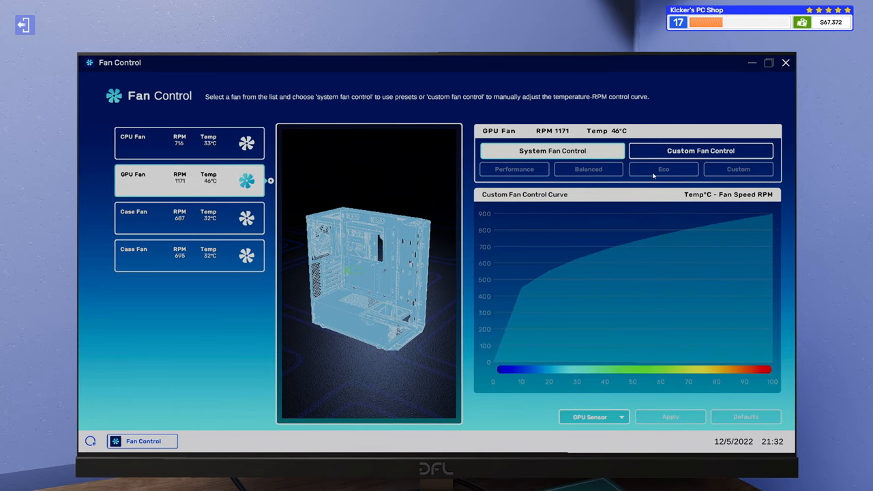
pyautogui.click(702, 151)
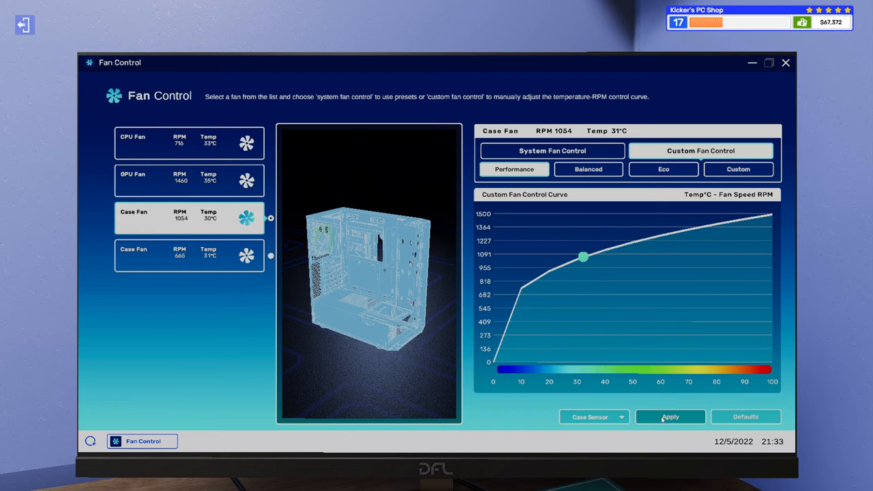
pyautogui.click(670, 417)
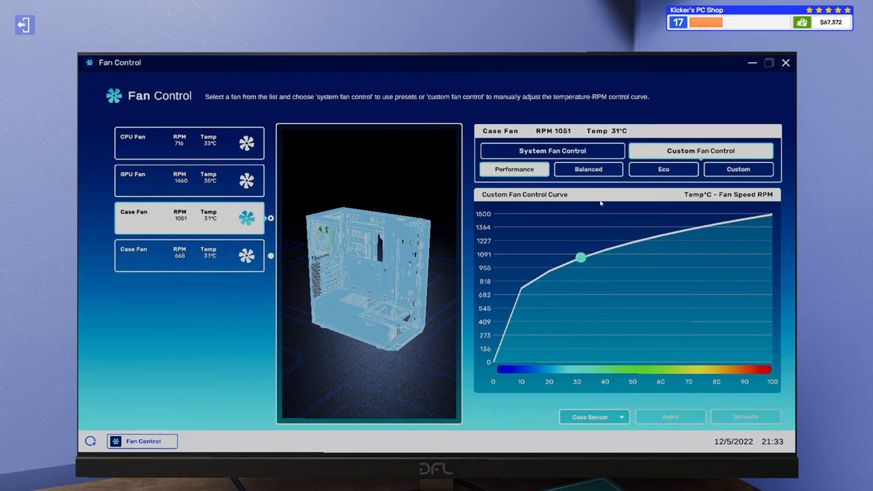
pyautogui.click(184, 257)
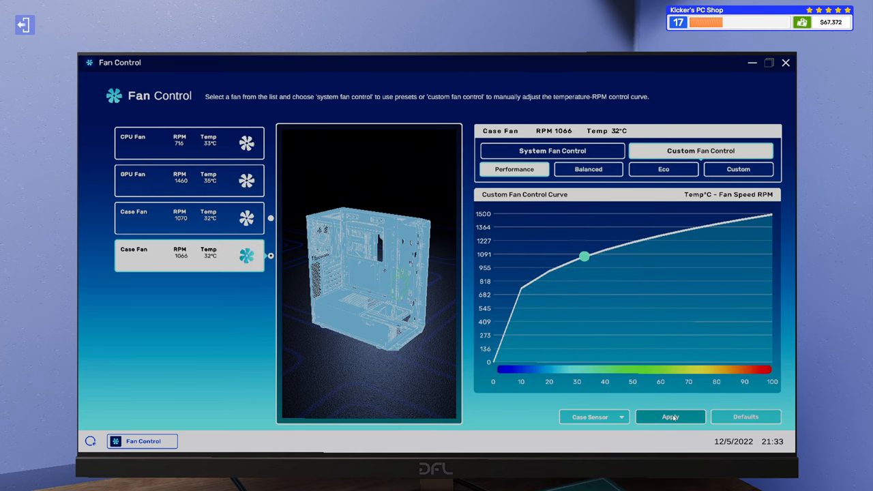
pyautogui.click(670, 416)
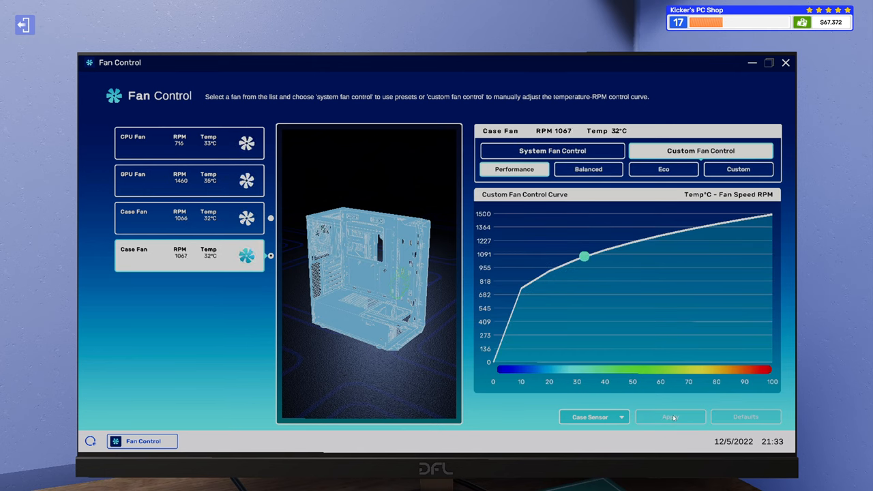
pyautogui.click(786, 61)
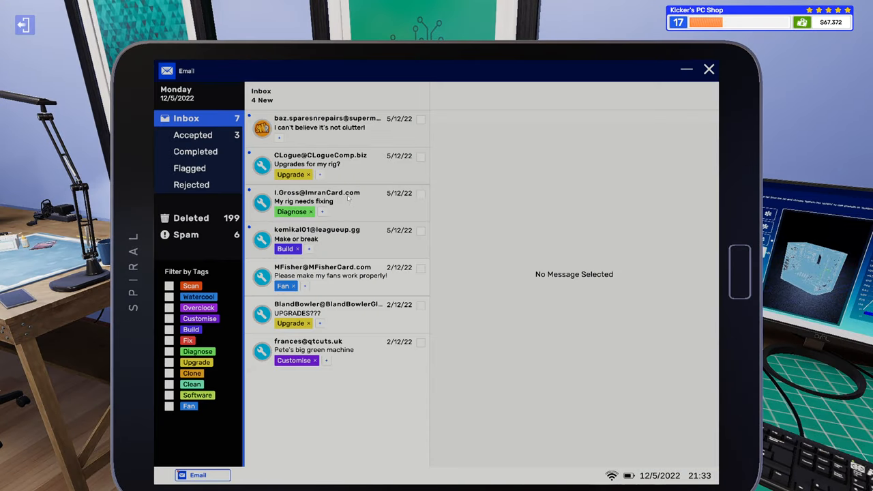
# - Go to the fan job's PC from its accepted email and start the Case Modding spray paint
pyautogui.click(194, 135)
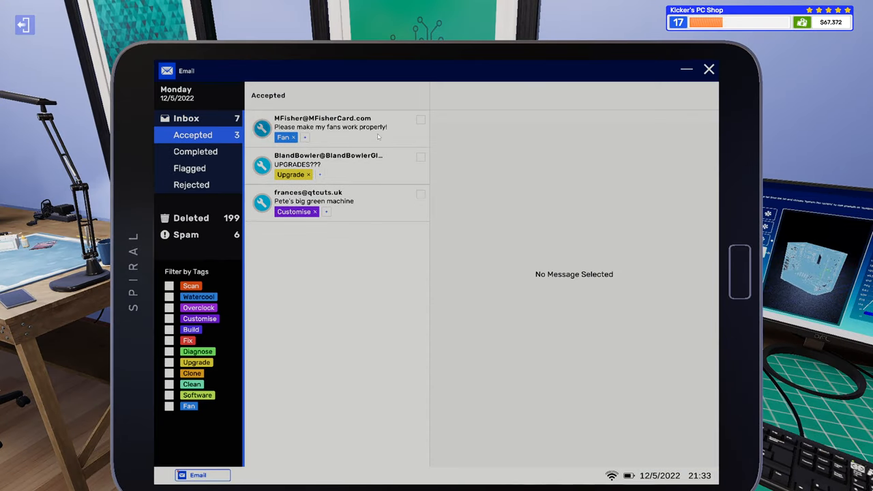
pyautogui.click(341, 127)
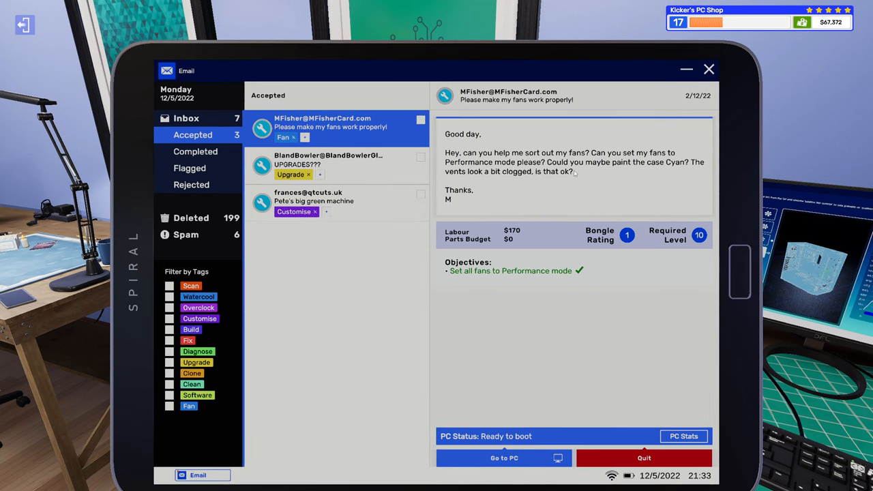
pyautogui.click(709, 68)
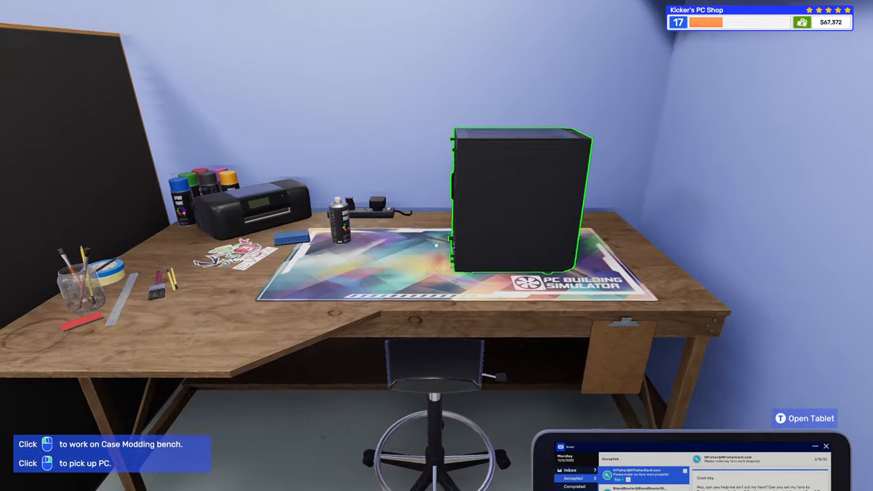
pyautogui.click(512, 205)
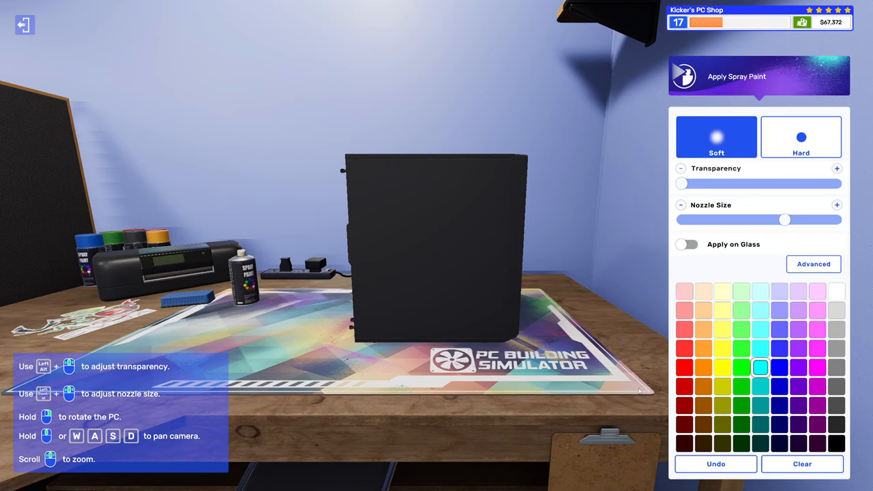
pyautogui.moveTo(760, 368)
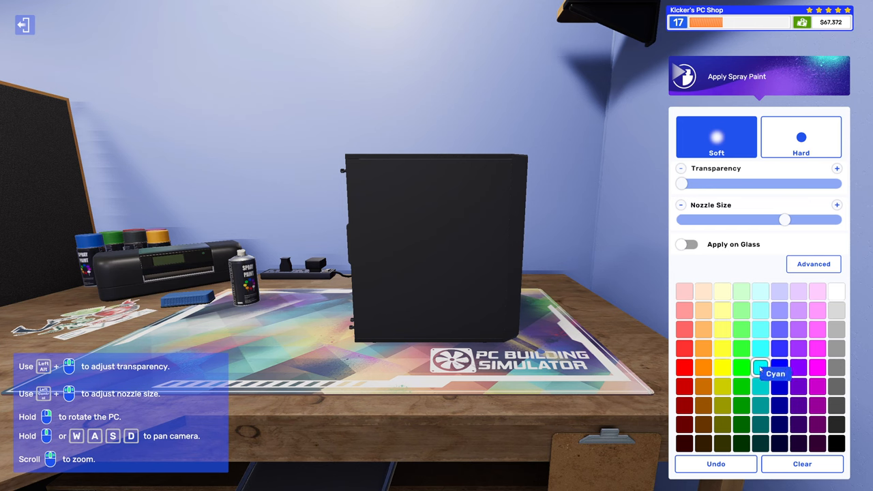
# - Spray the case side panel cyan with a hard-edged nozzle
pyautogui.click(800, 136)
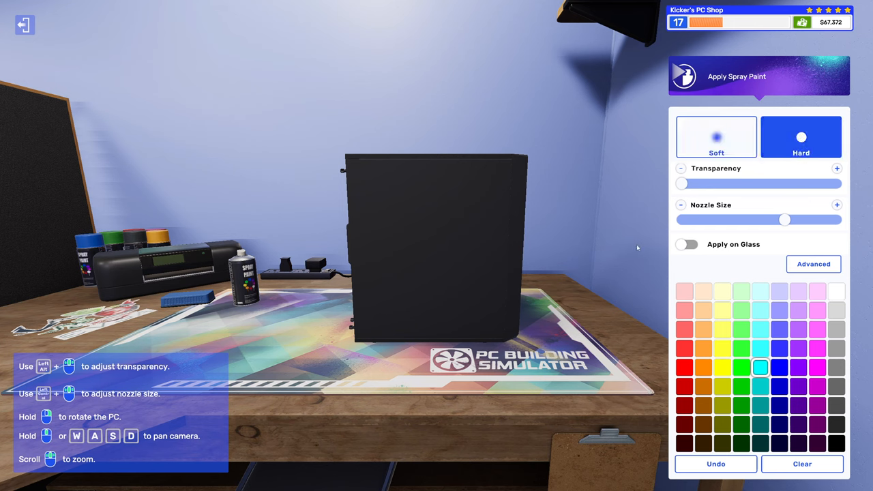
pyautogui.click(381, 180)
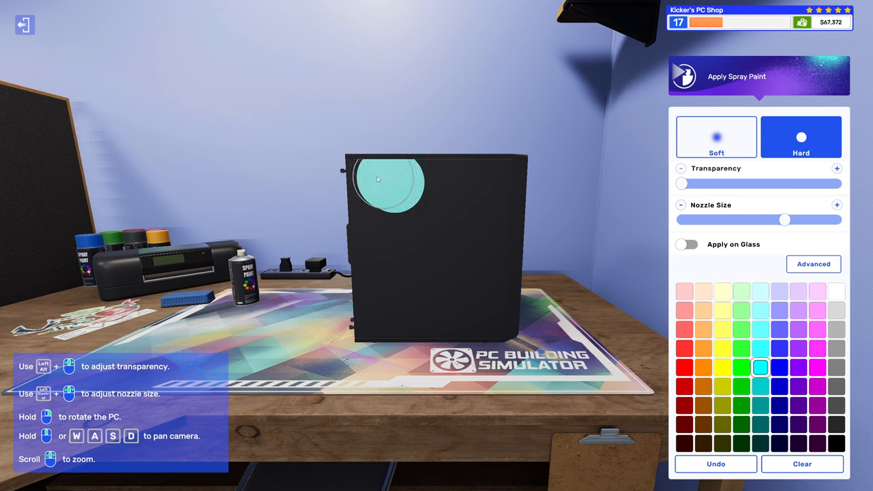
pyautogui.moveTo(380, 180); pyautogui.dragTo(368, 239)
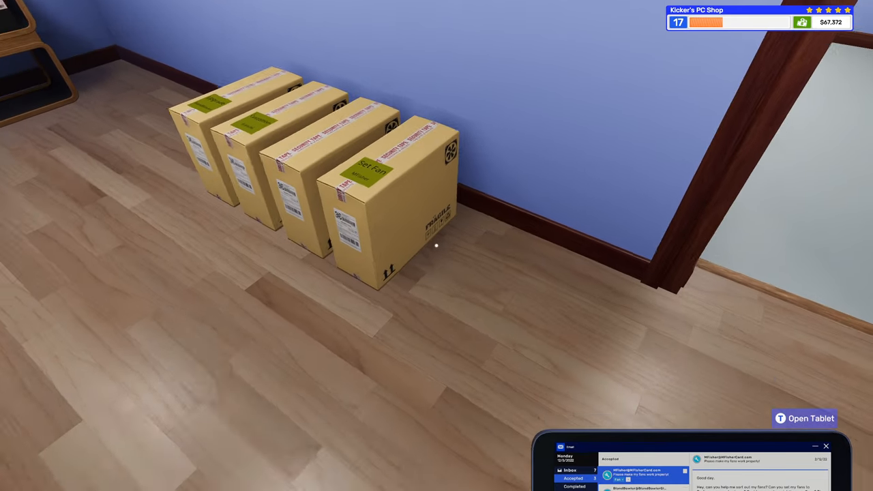
# - Collect the $170 fan job payment with its five-star review, check Completed and return home
pyautogui.click(814, 419)
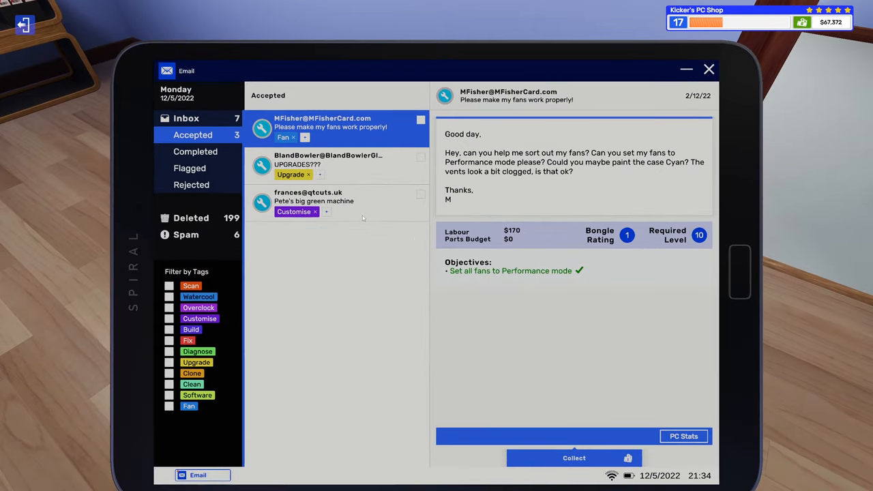
pyautogui.click(575, 458)
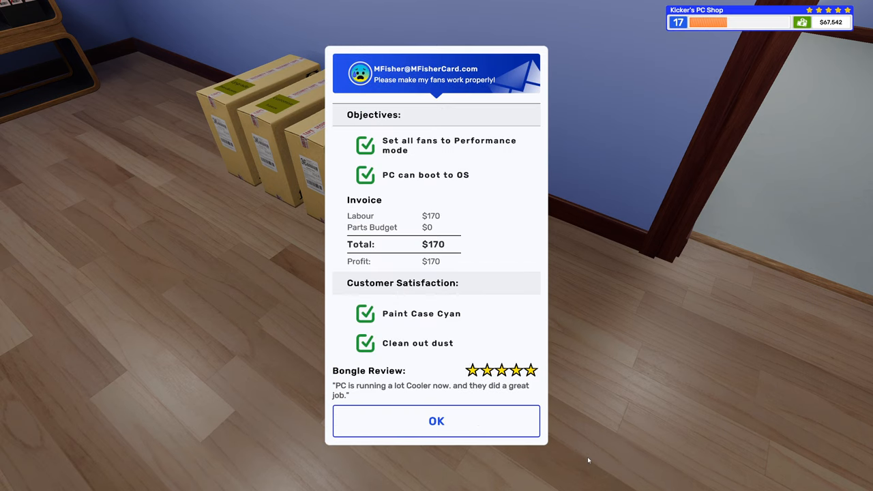
pyautogui.moveTo(507, 399)
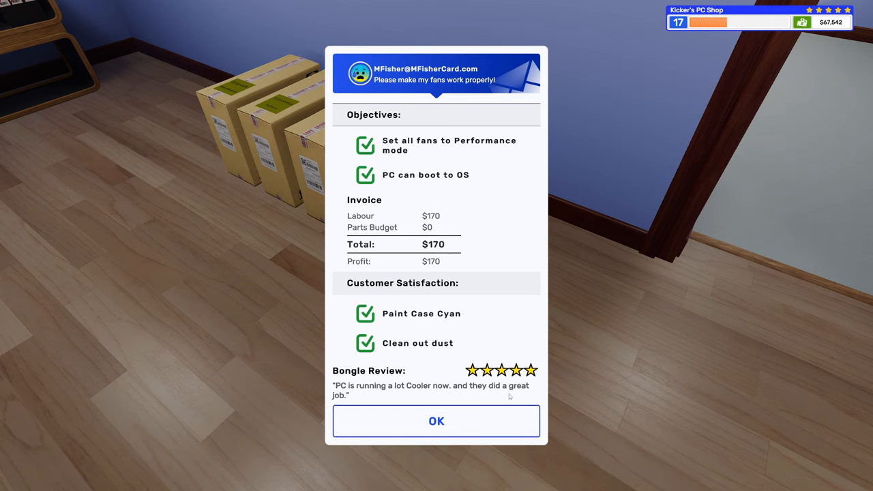
pyautogui.moveTo(500, 426)
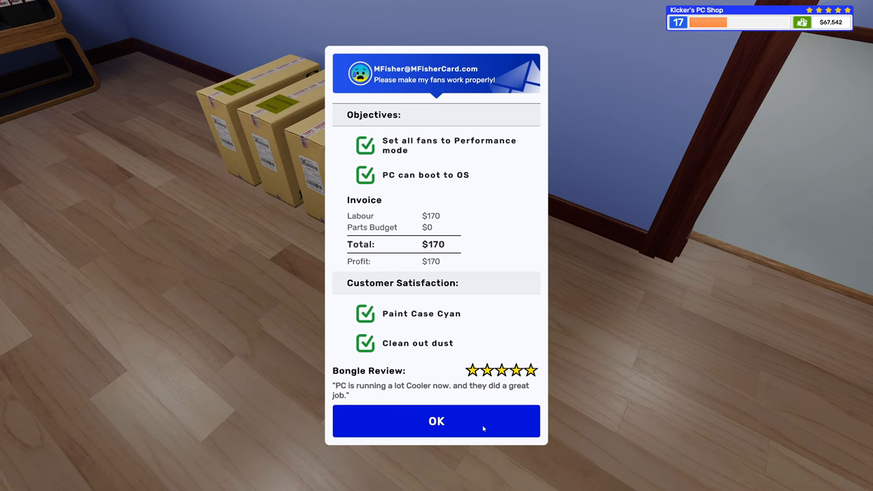
pyautogui.click(436, 420)
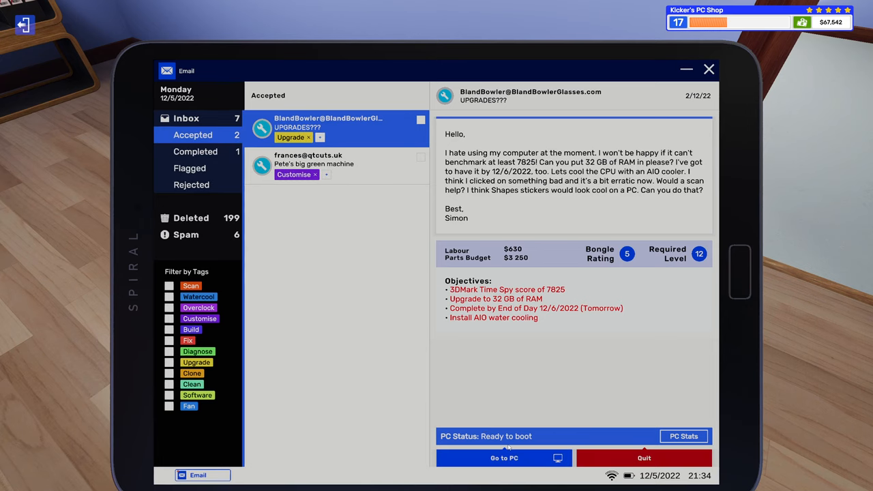
pyautogui.click(195, 152)
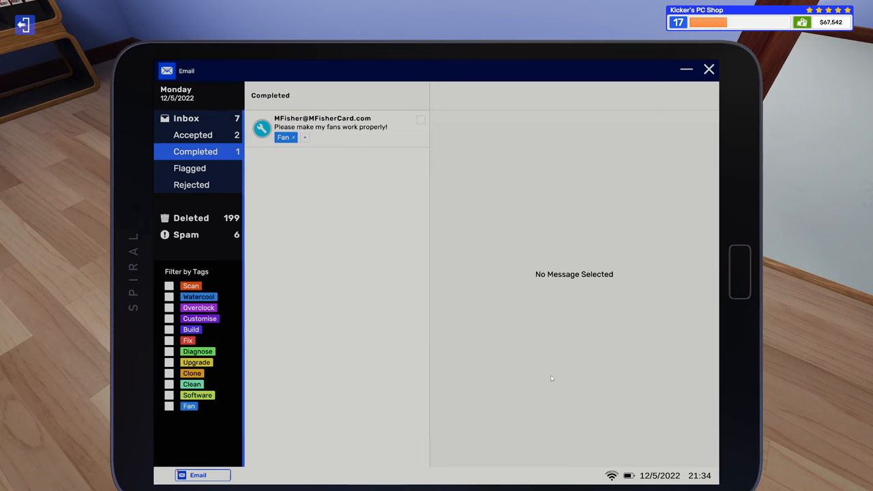
pyautogui.click(331, 128)
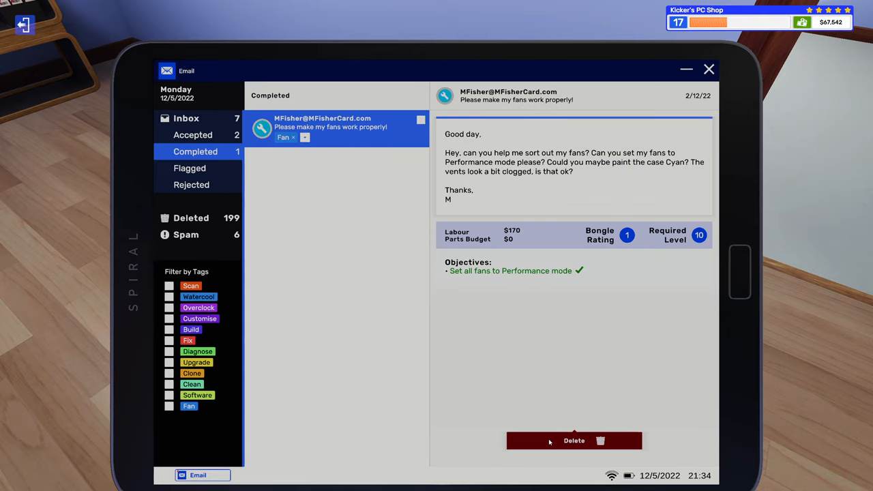
pyautogui.click(710, 68)
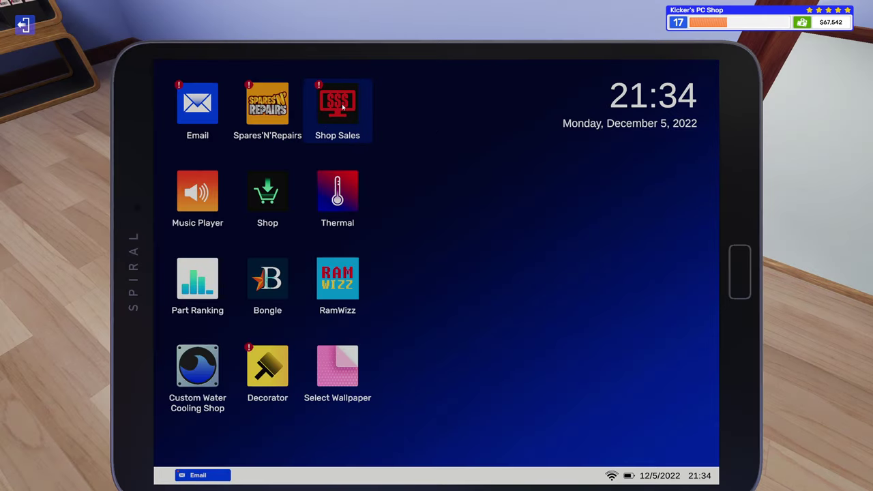
# - Collect the Snow and Big Red shop sales to reach $73,766 and put the tablet away
pyautogui.click(337, 102)
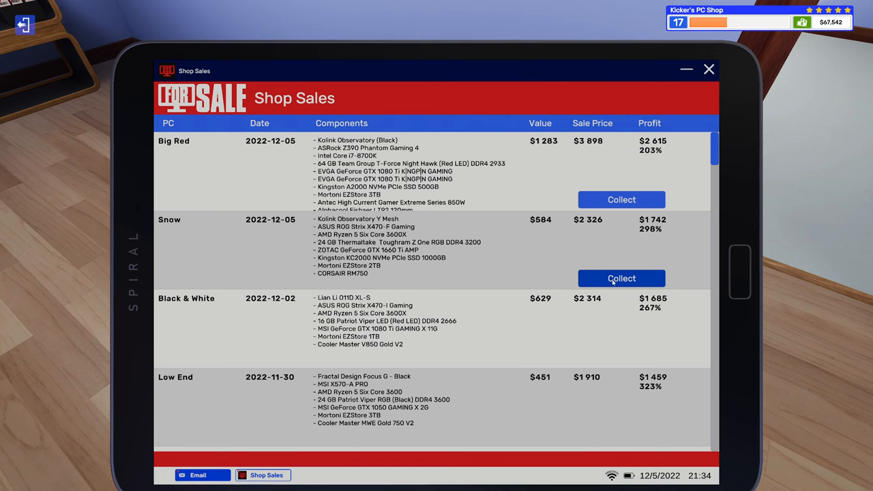
pyautogui.click(621, 279)
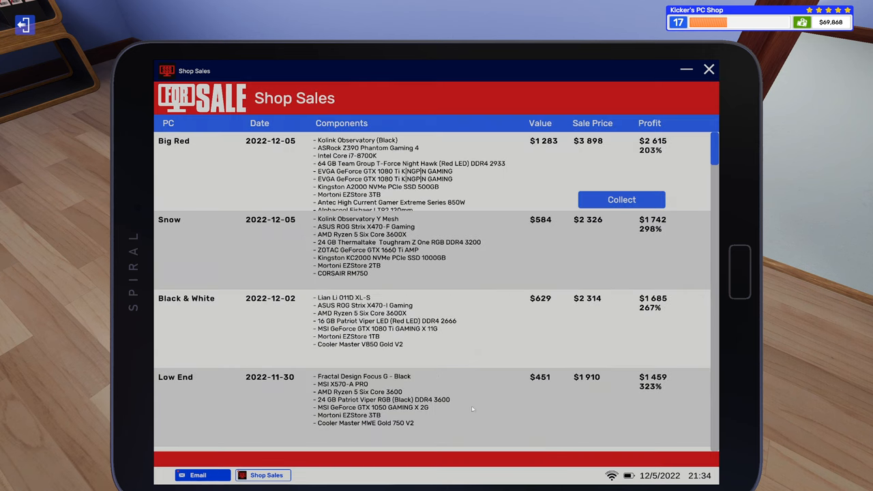
pyautogui.moveTo(622, 200)
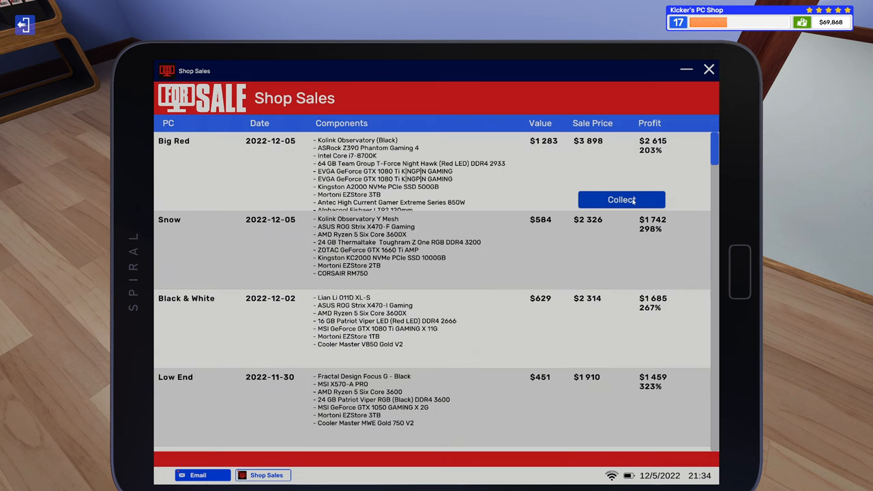
pyautogui.click(623, 199)
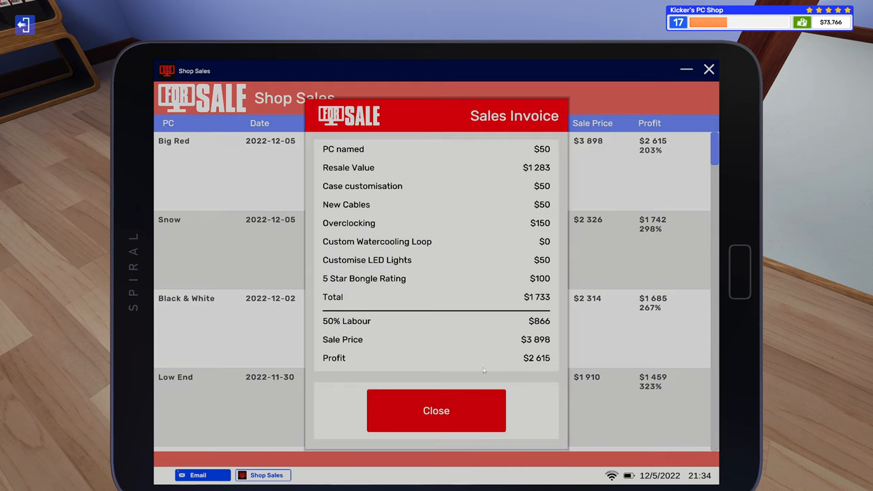
pyautogui.click(436, 409)
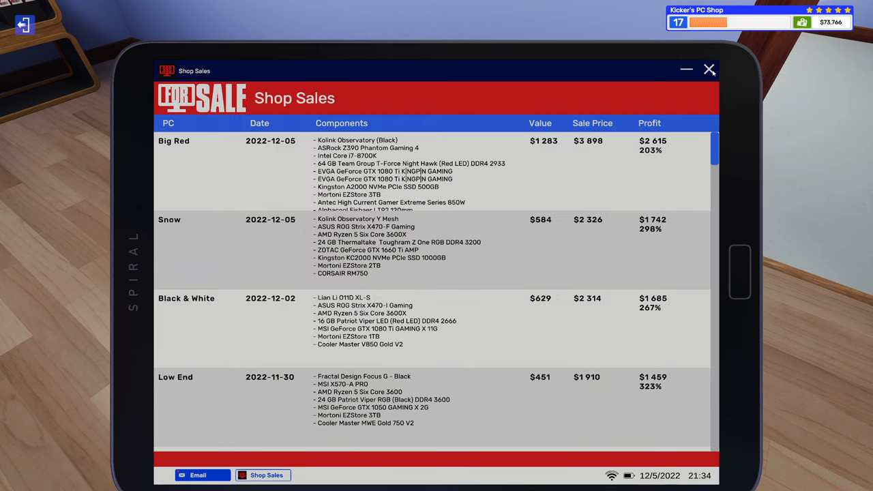
pyautogui.click(710, 70)
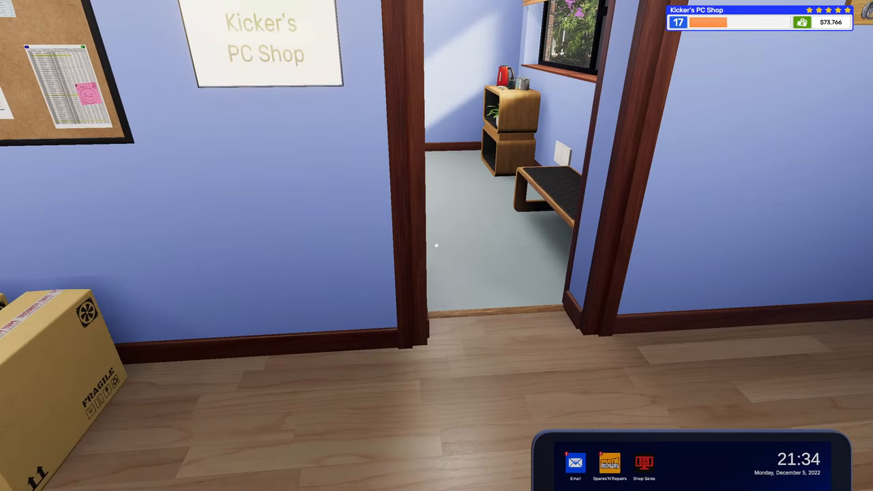